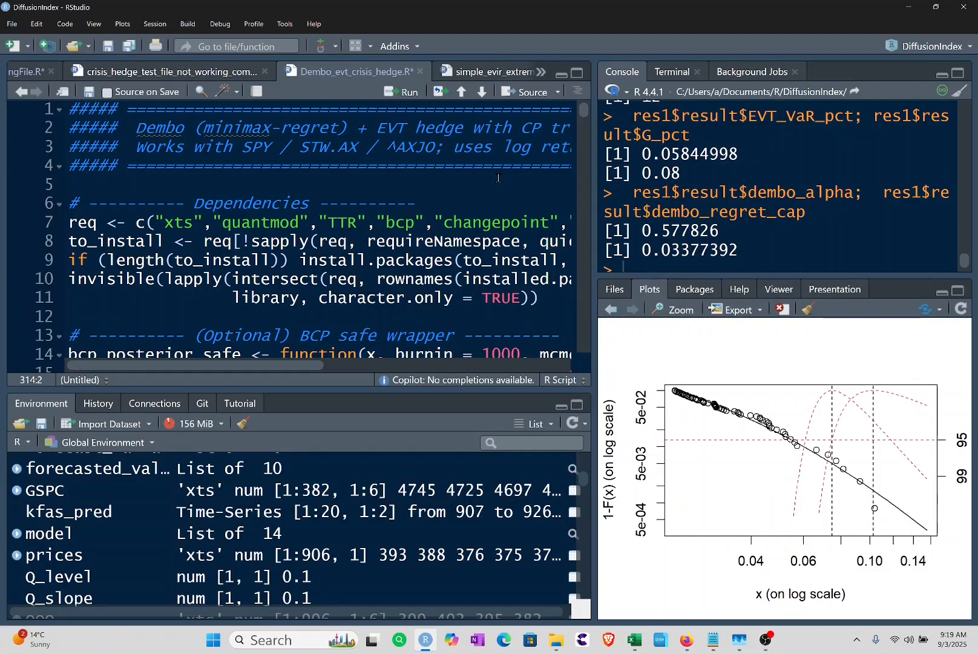
mouse_move(465, 181)
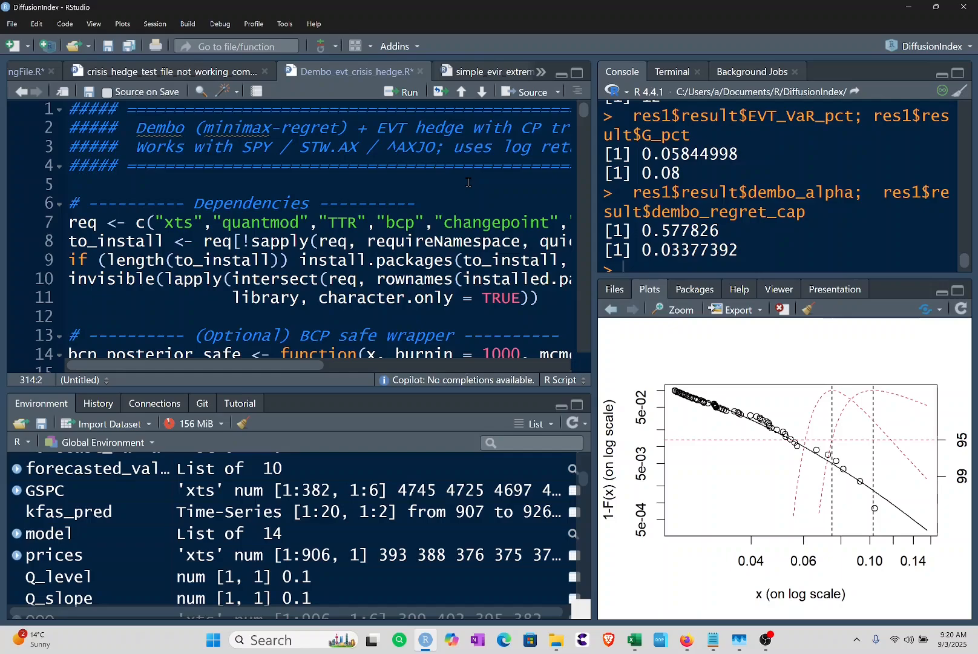
mouse_move(364, 148)
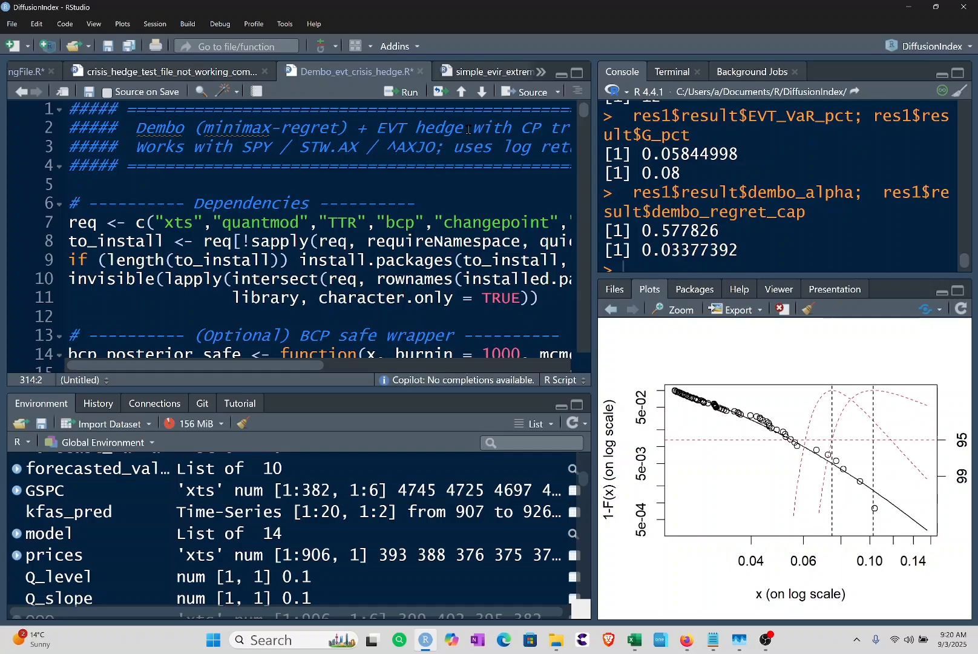
Scroll through the script to the quick-start section and place the cursor at the res1 backtest call
scroll("right", 3)
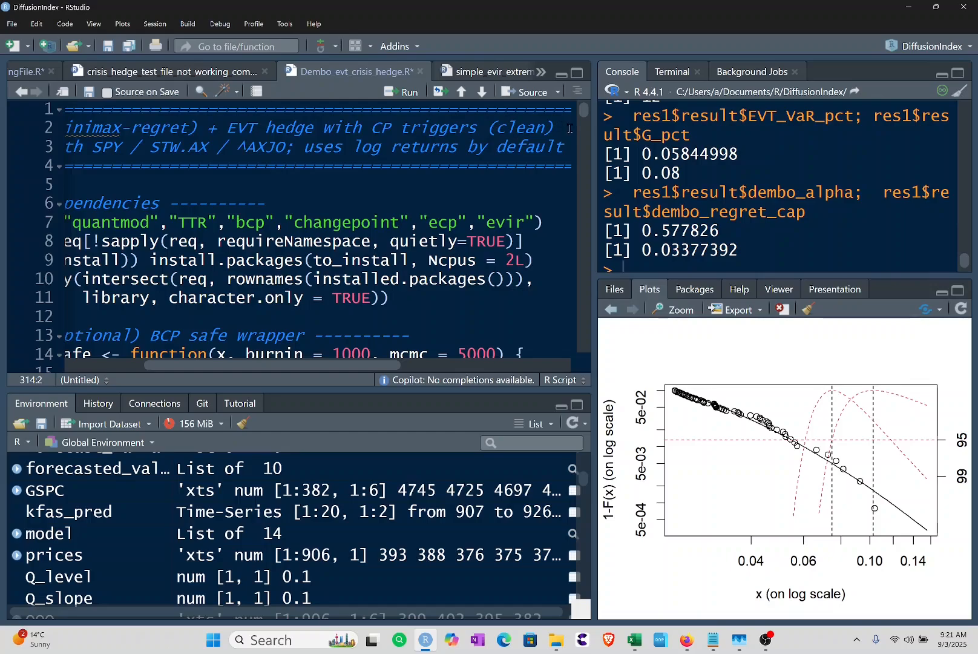
scroll("down", 3)
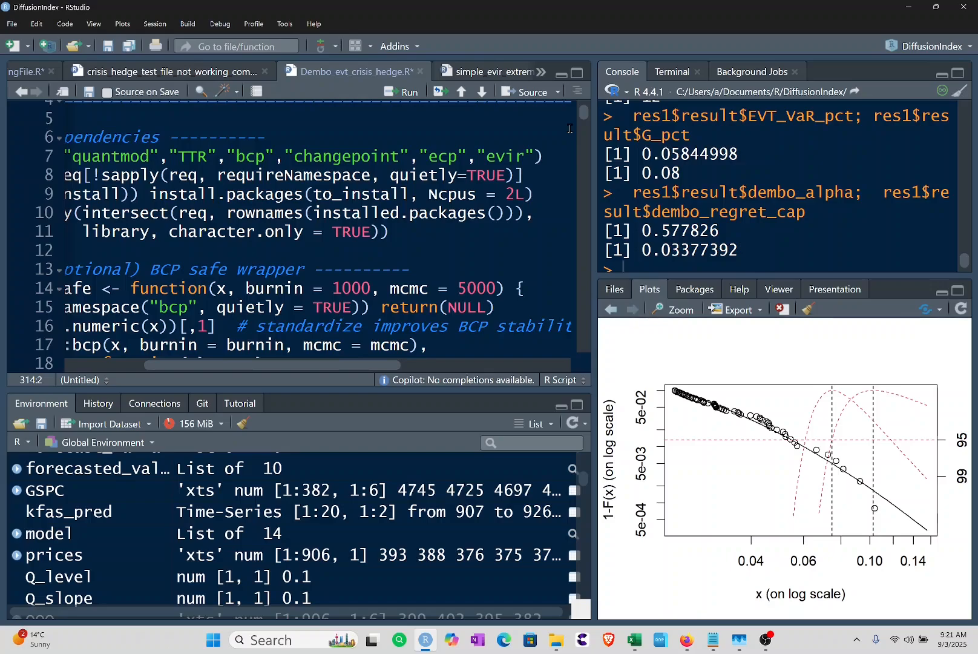
scroll("up", 3)
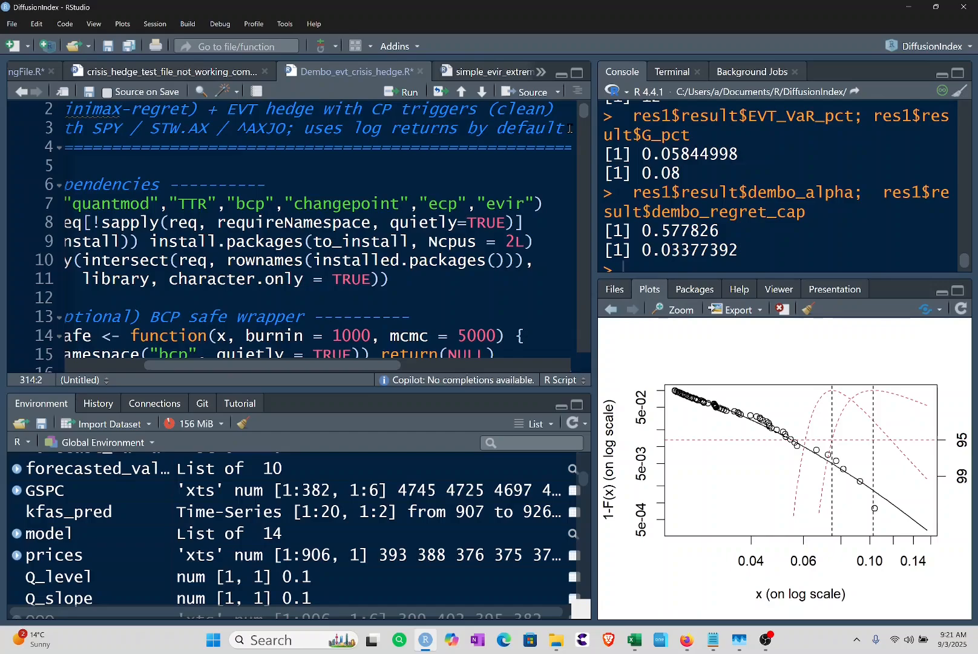
scroll("up", 3)
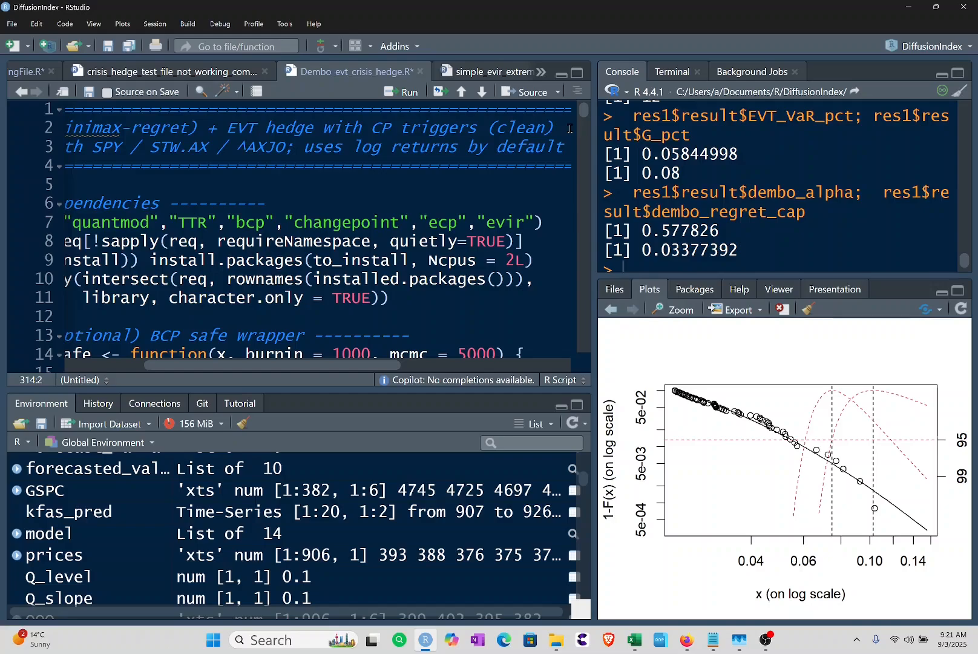
scroll("down", 3)
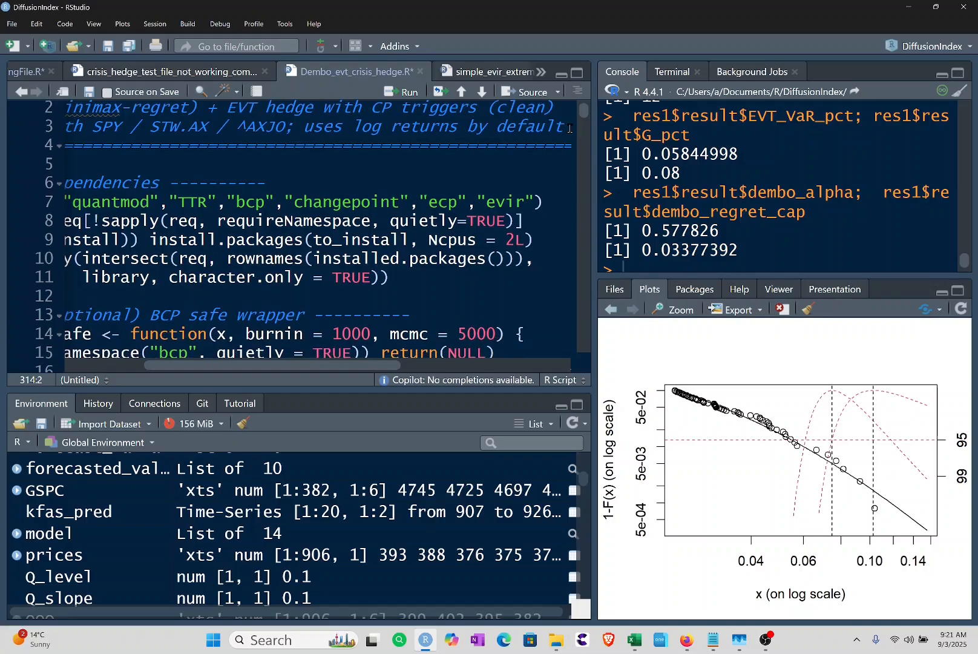
scroll("down", 3)
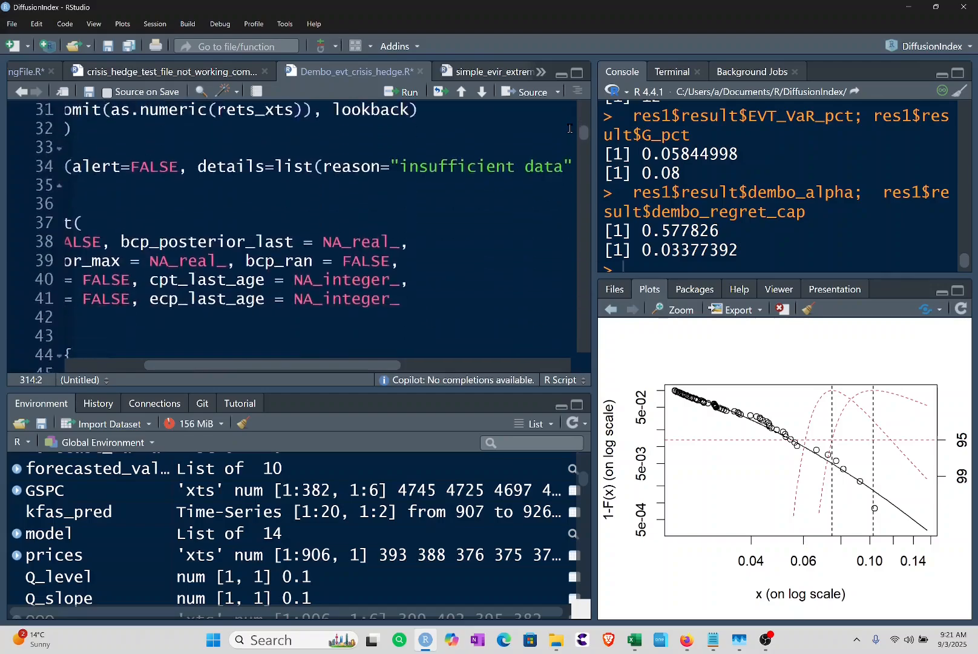
scroll("down", 3)
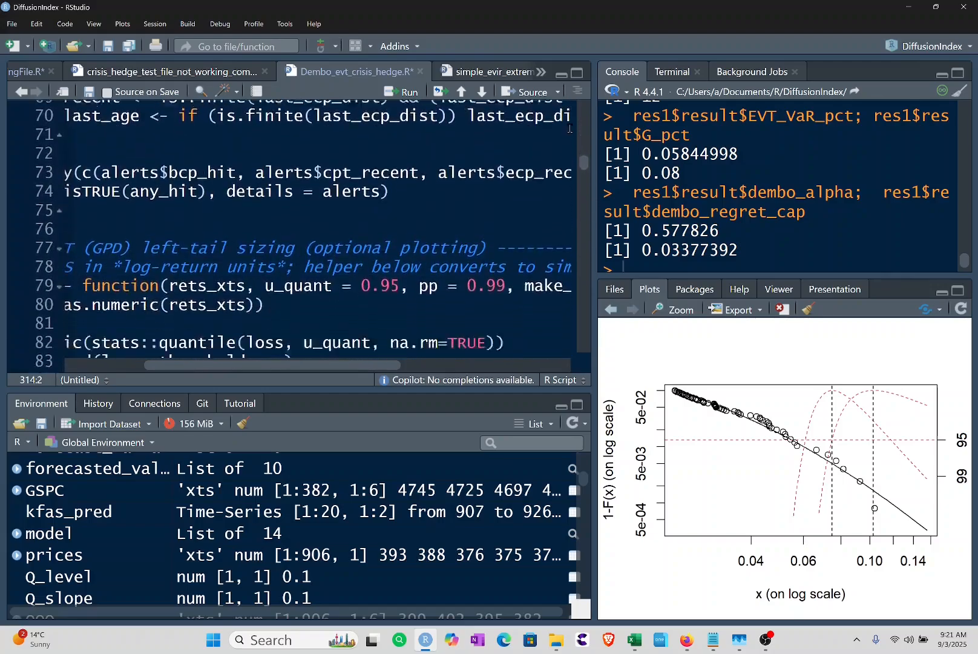
scroll("down", 3)
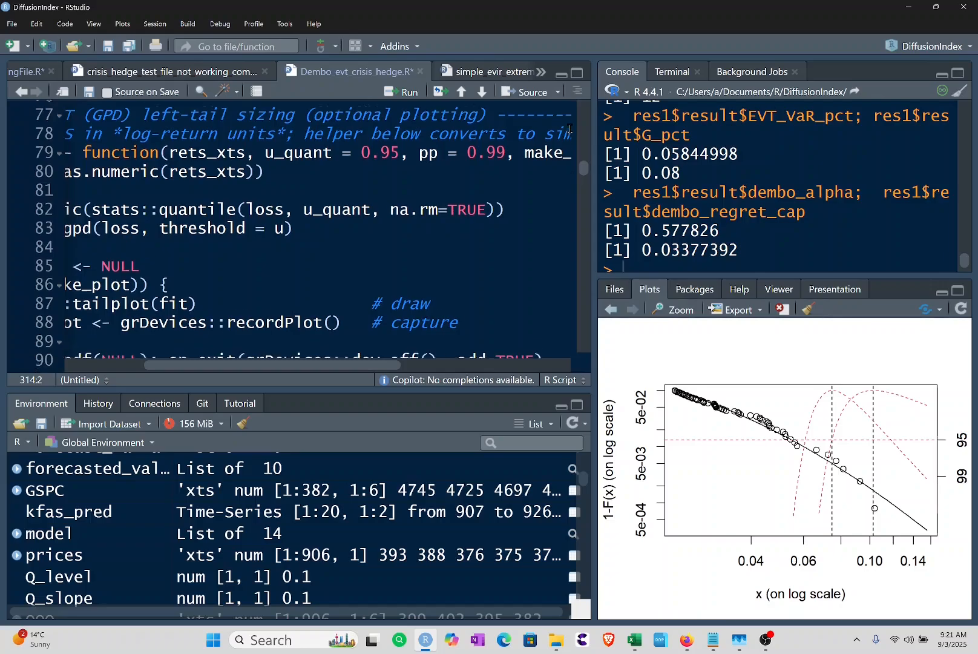
scroll("down", 3)
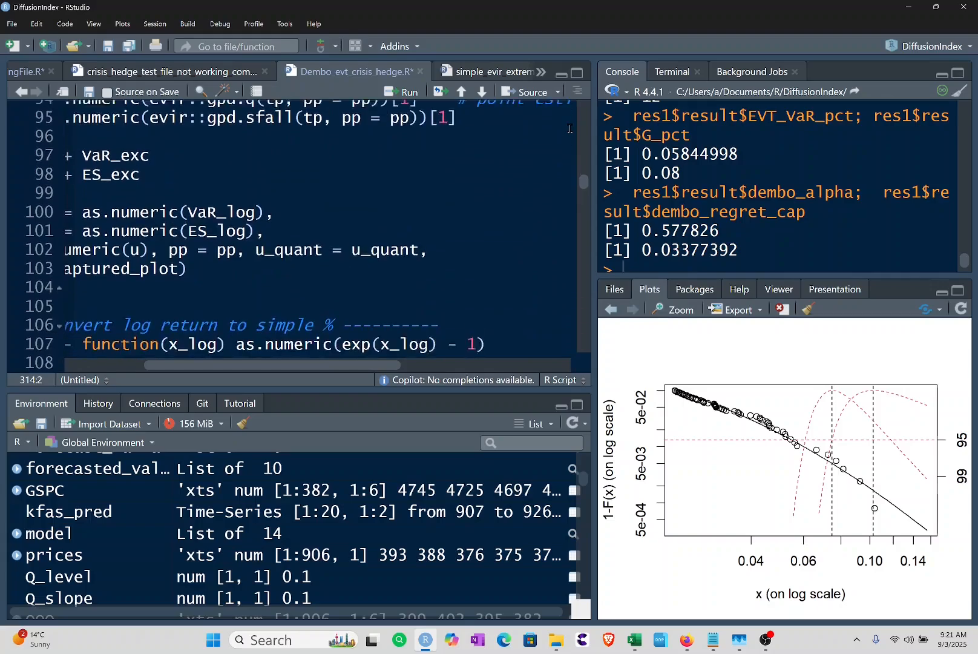
scroll("down", 3)
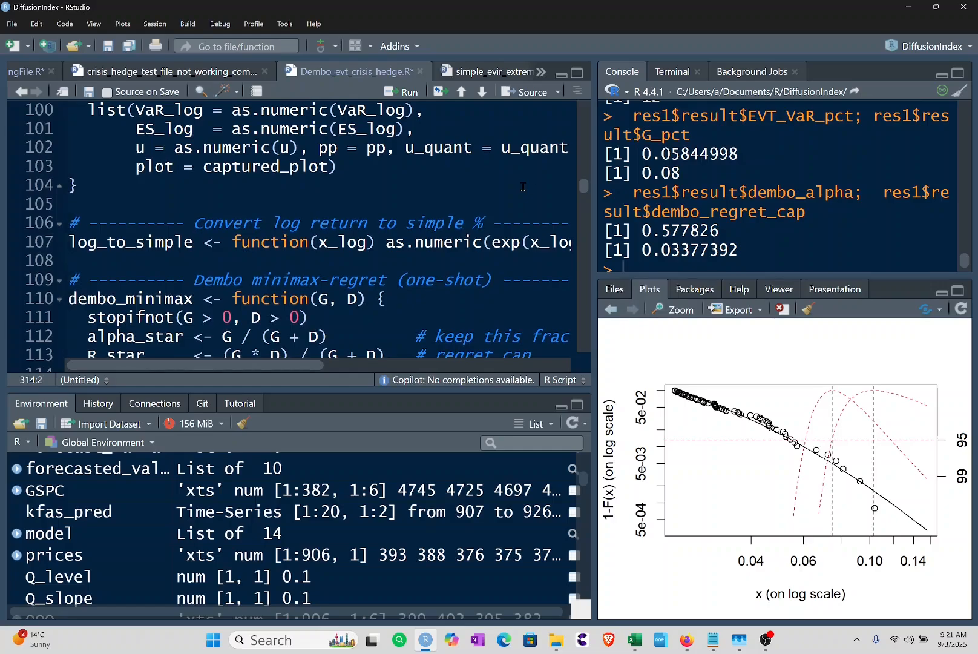
scroll("down", 3)
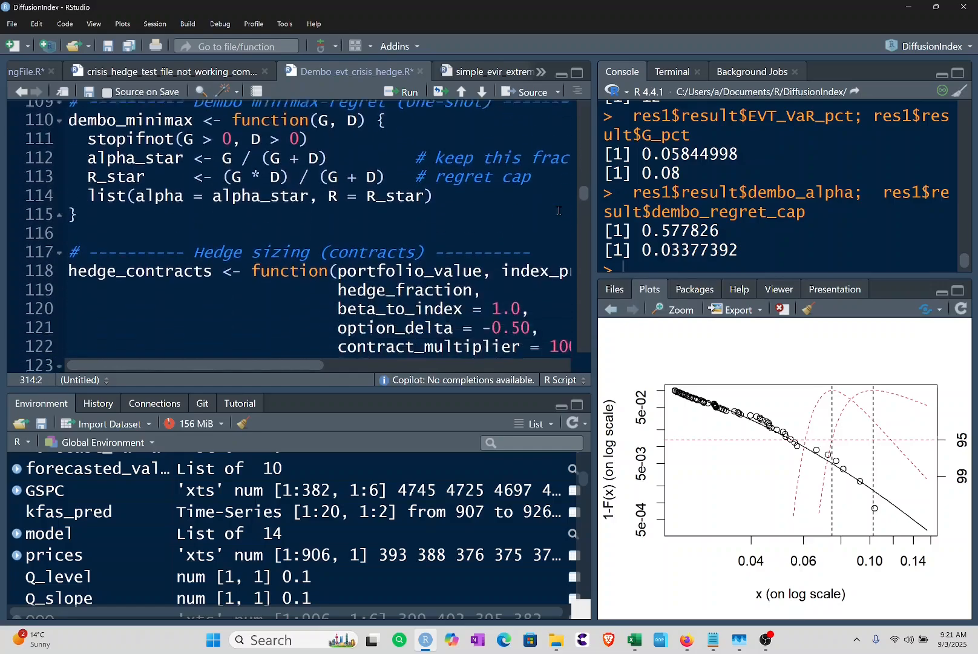
scroll("down", 3)
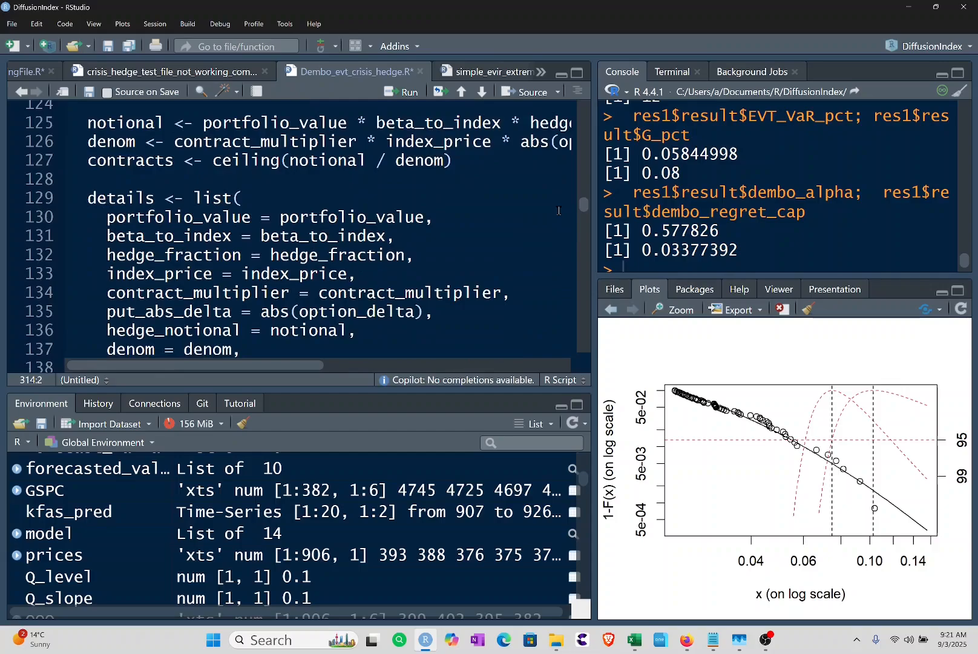
scroll("down", 3)
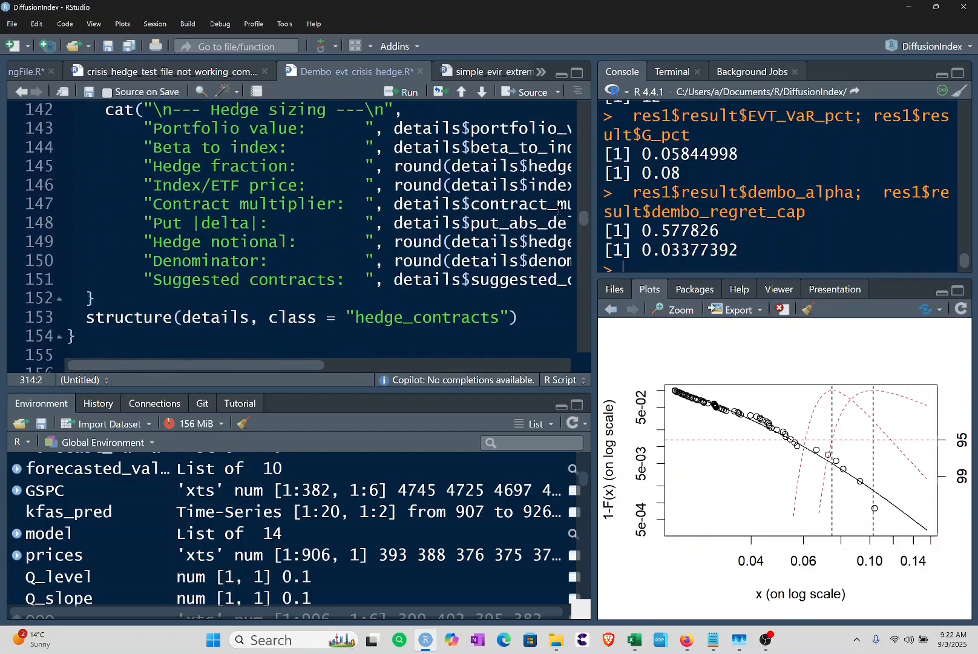
scroll("down", 3)
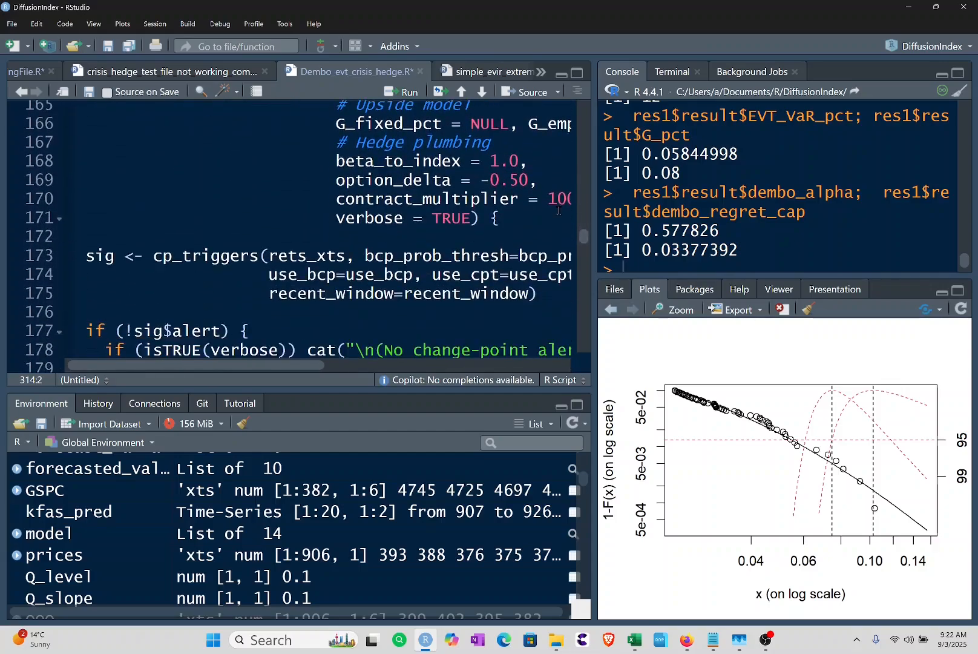
scroll("down", 3)
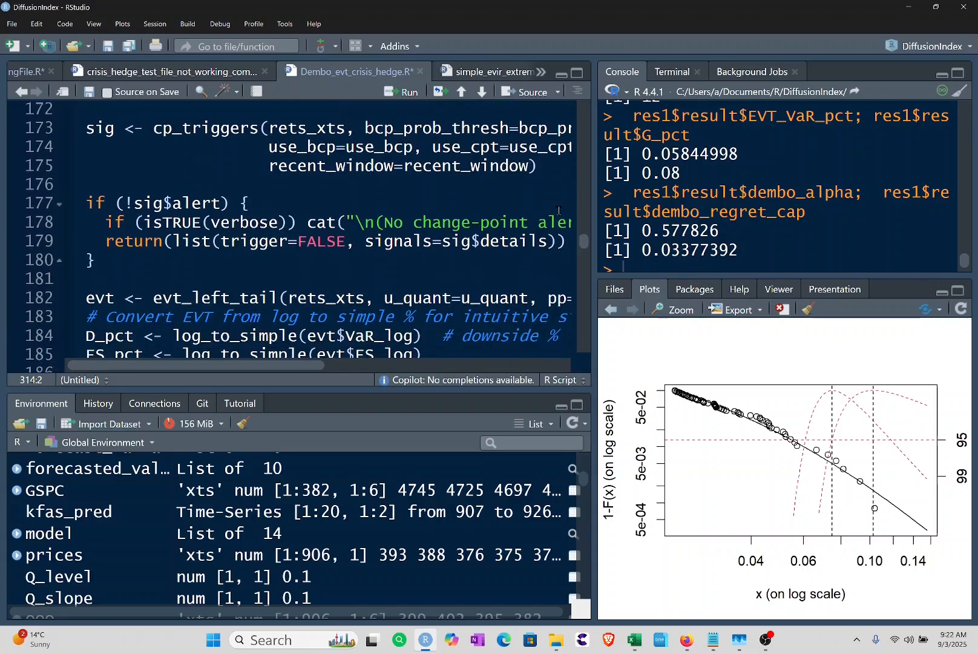
scroll("down", 3)
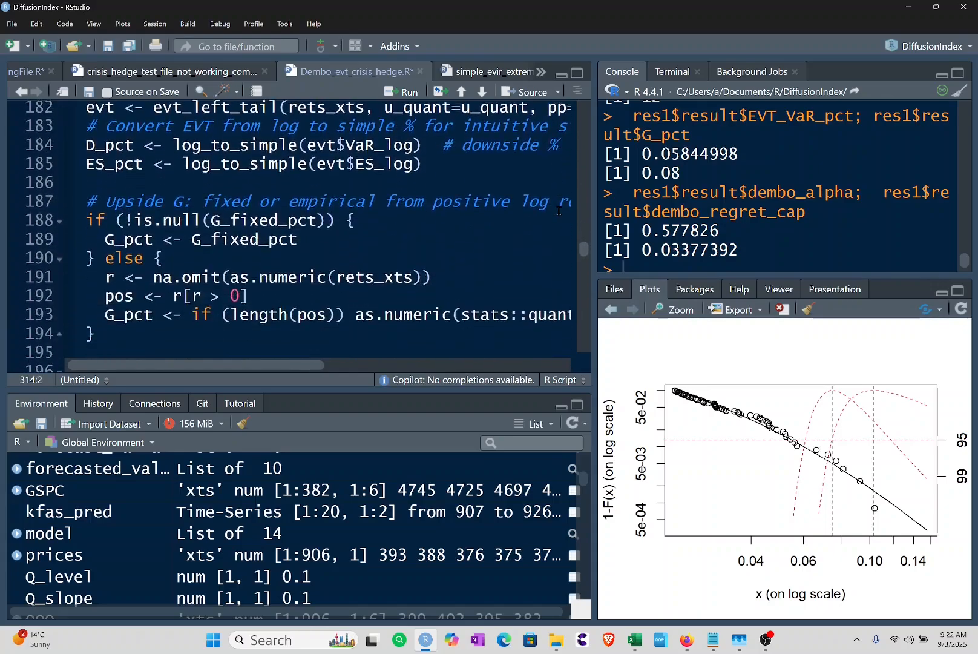
scroll("down", 3)
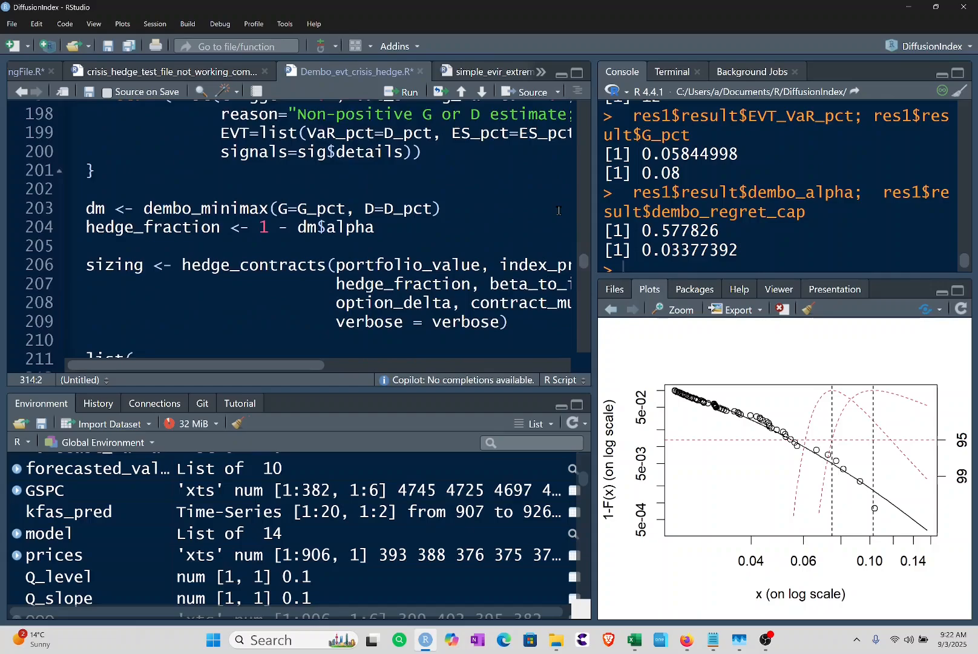
scroll("down", 3)
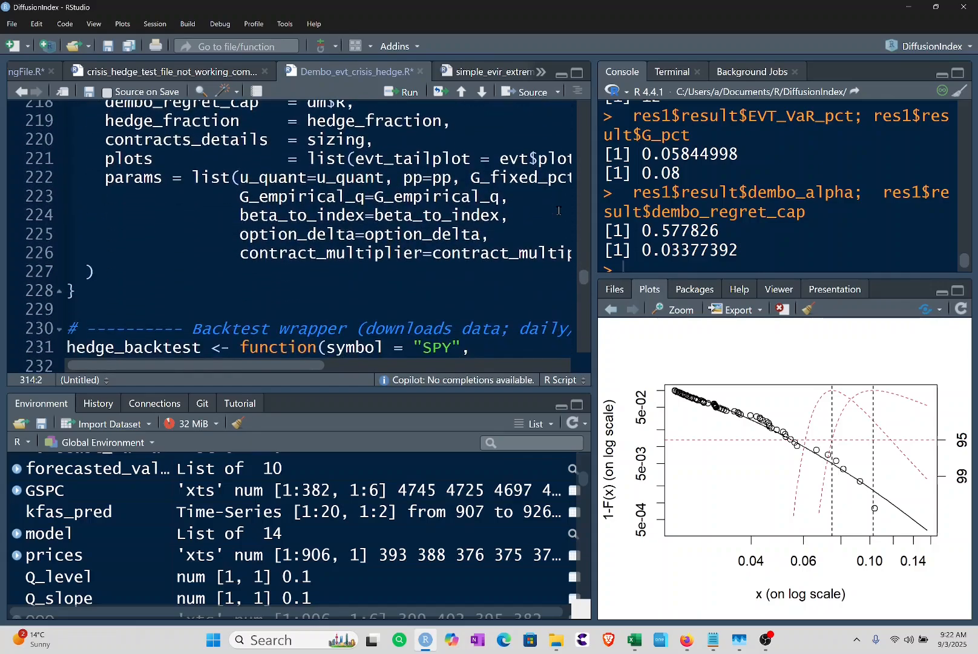
scroll("down", 3)
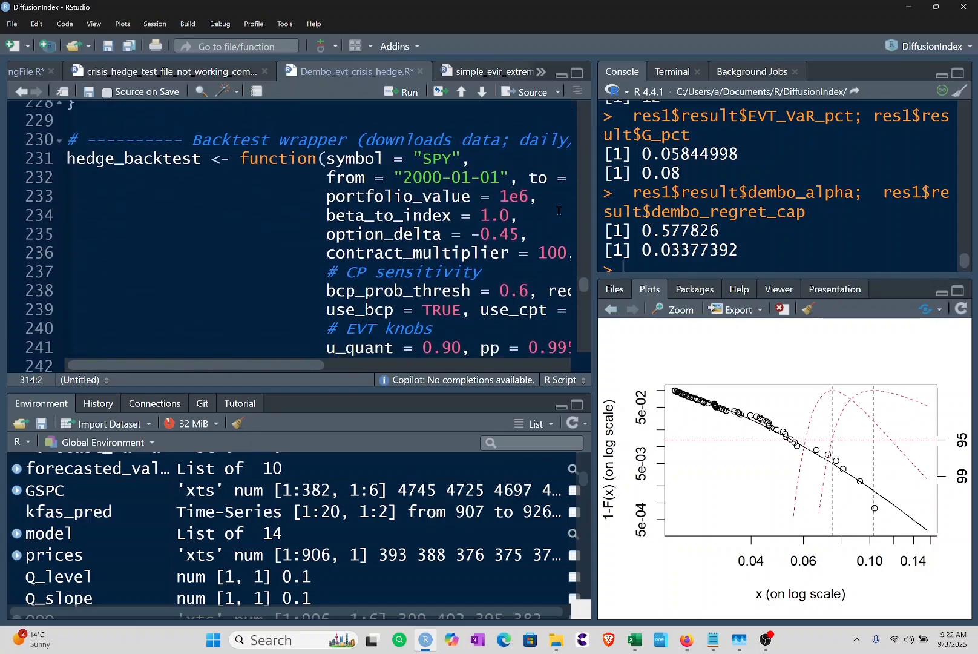
scroll("down", 3)
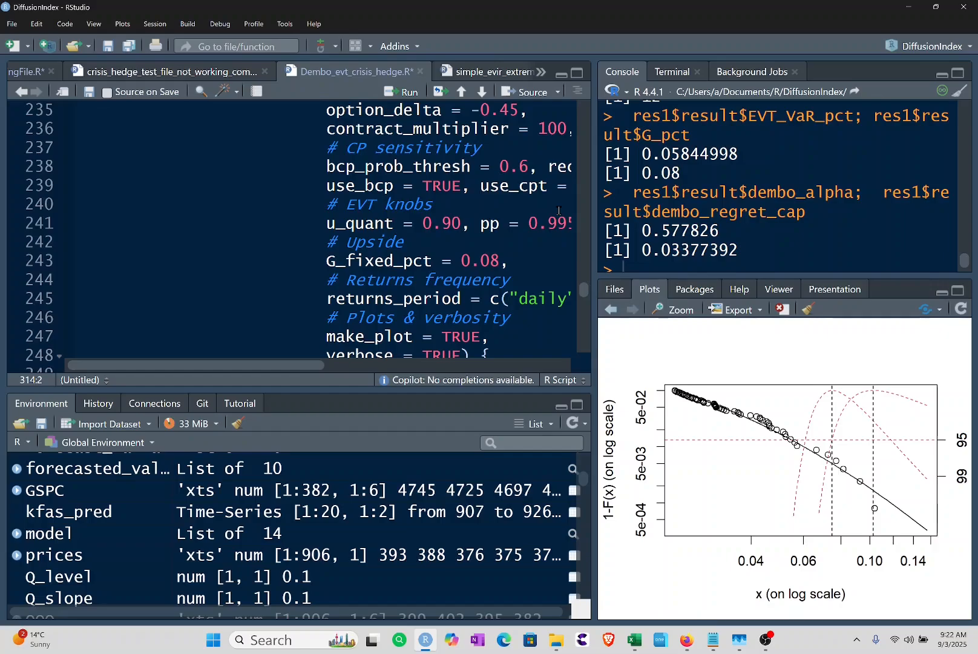
scroll("down", 3)
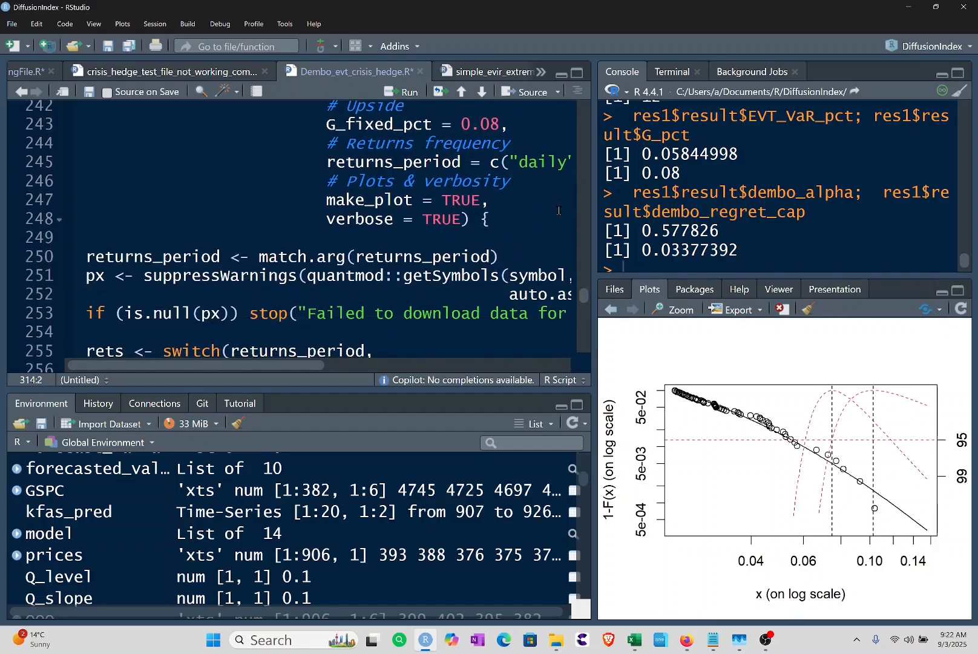
scroll("down", 3)
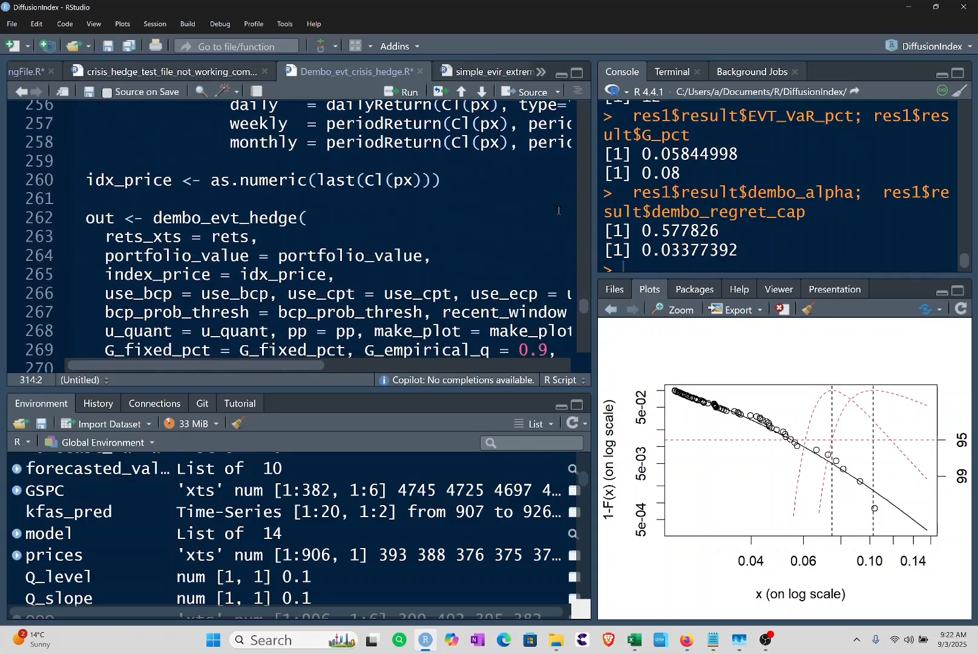
scroll("down", 3)
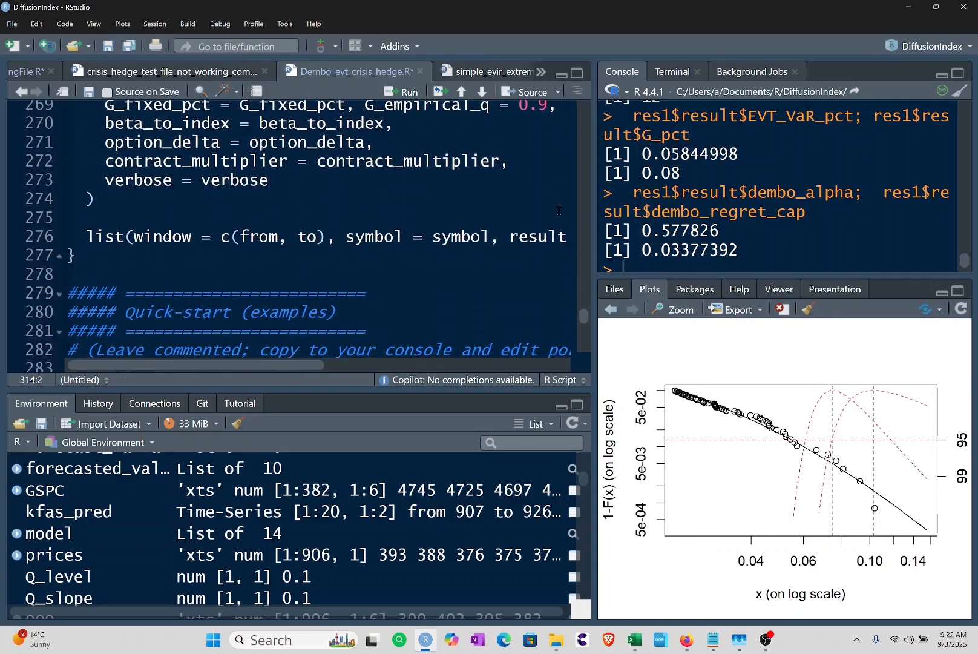
scroll("down", 3)
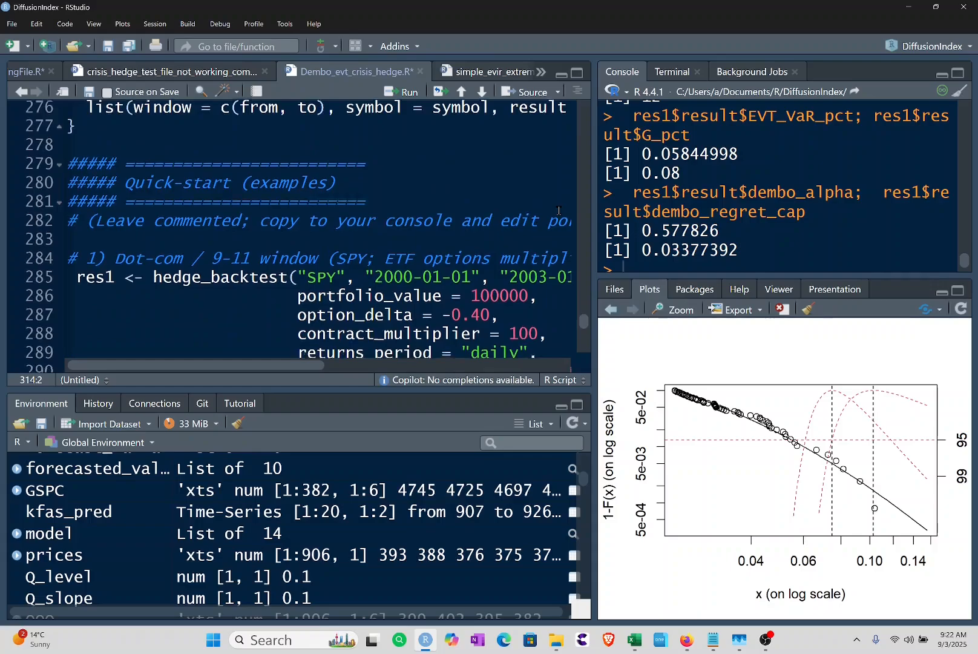
scroll("down", 3)
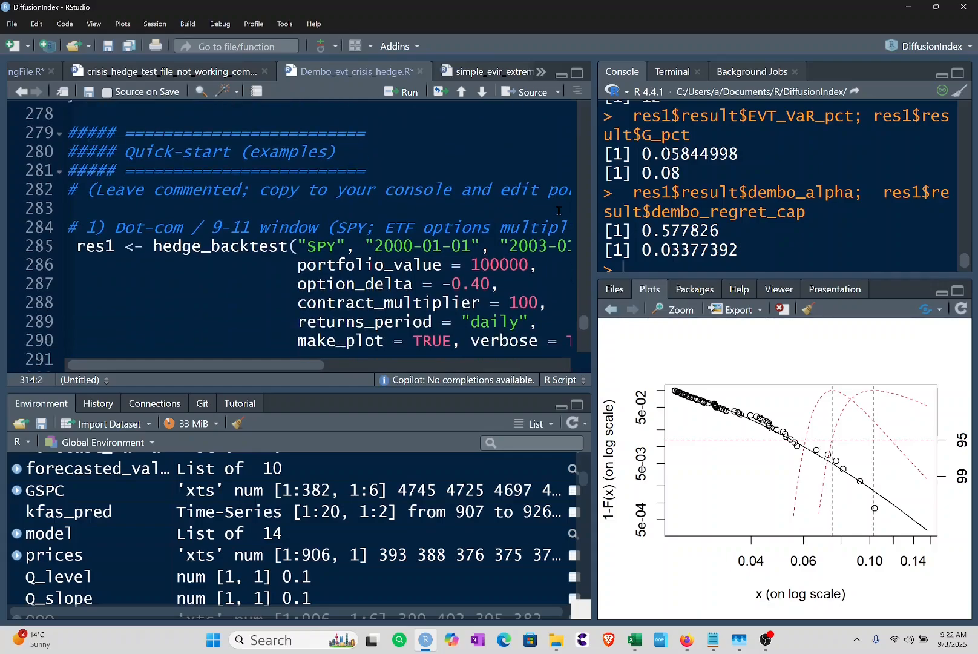
scroll("up", 3)
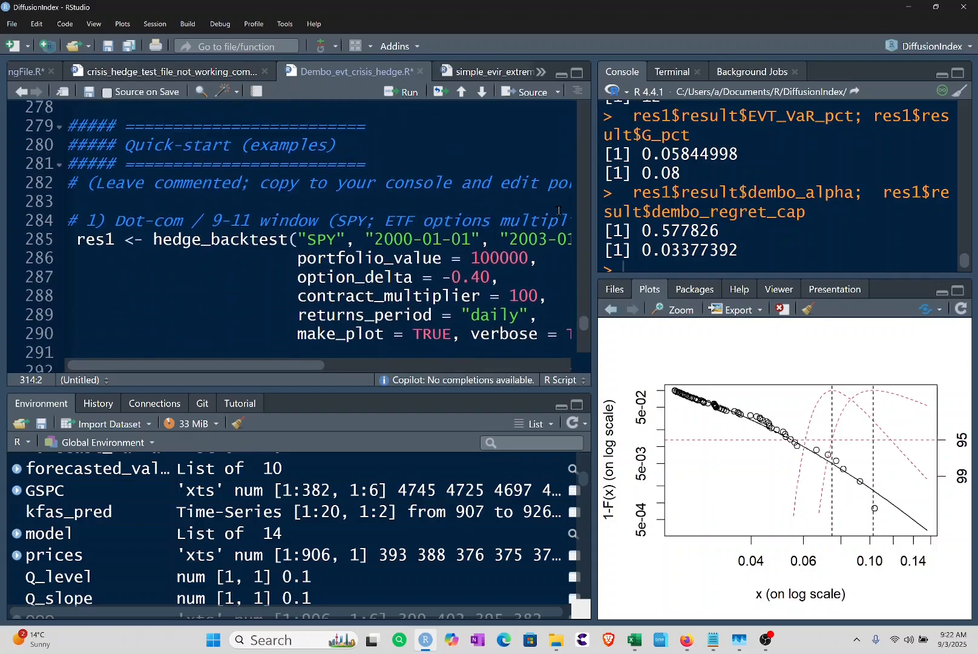
scroll("down", 3)
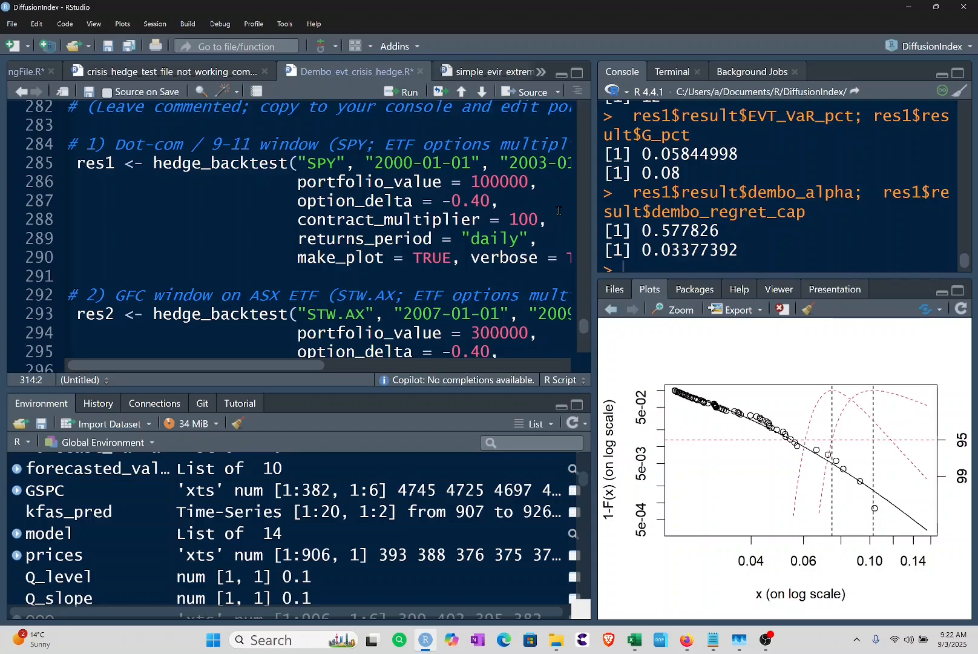
scroll("down", 3)
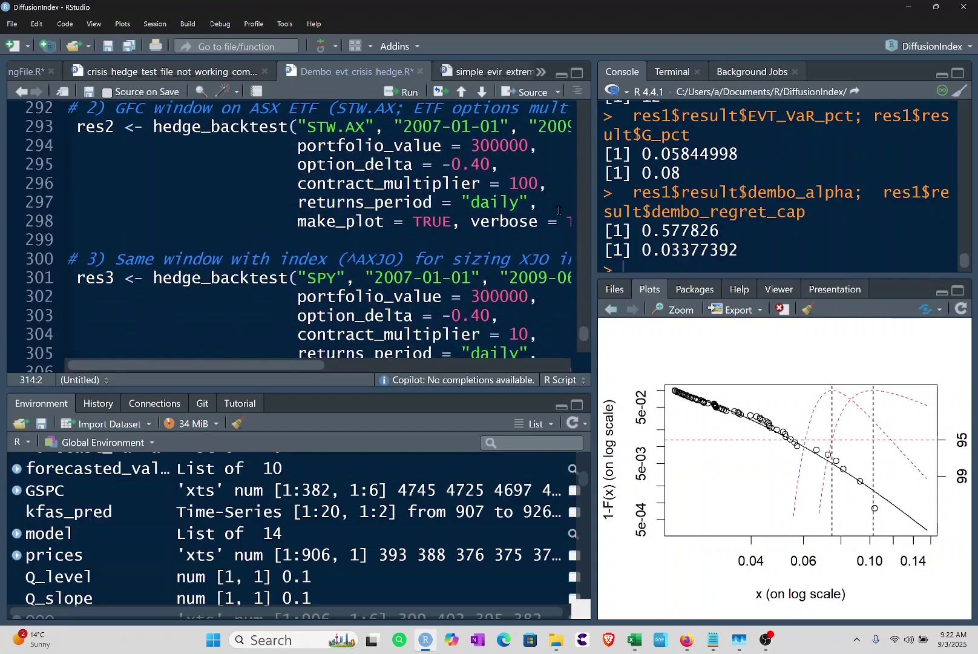
scroll("up", 3)
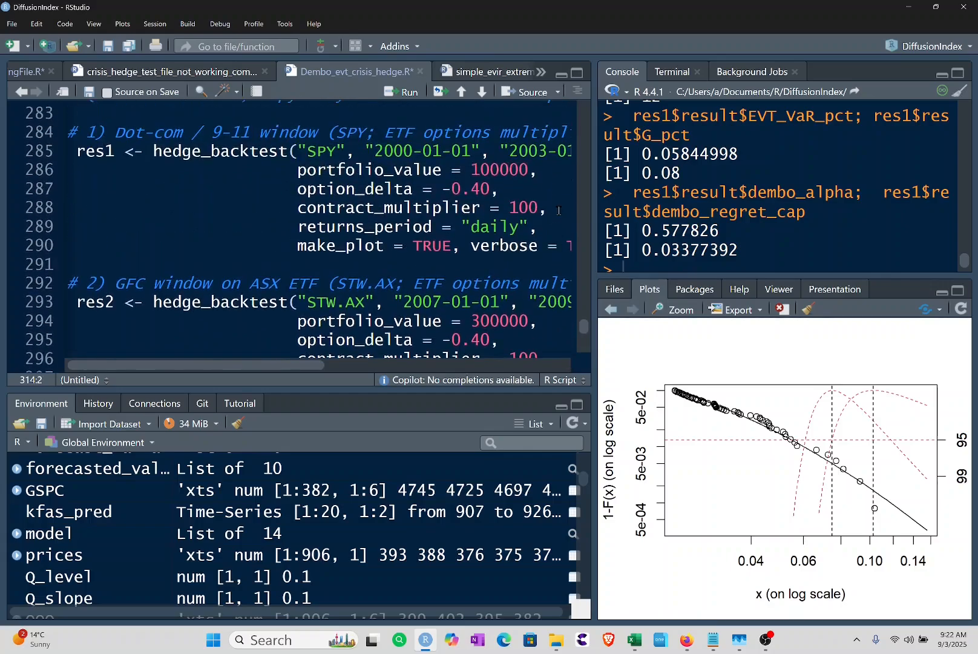
scroll("up", 3)
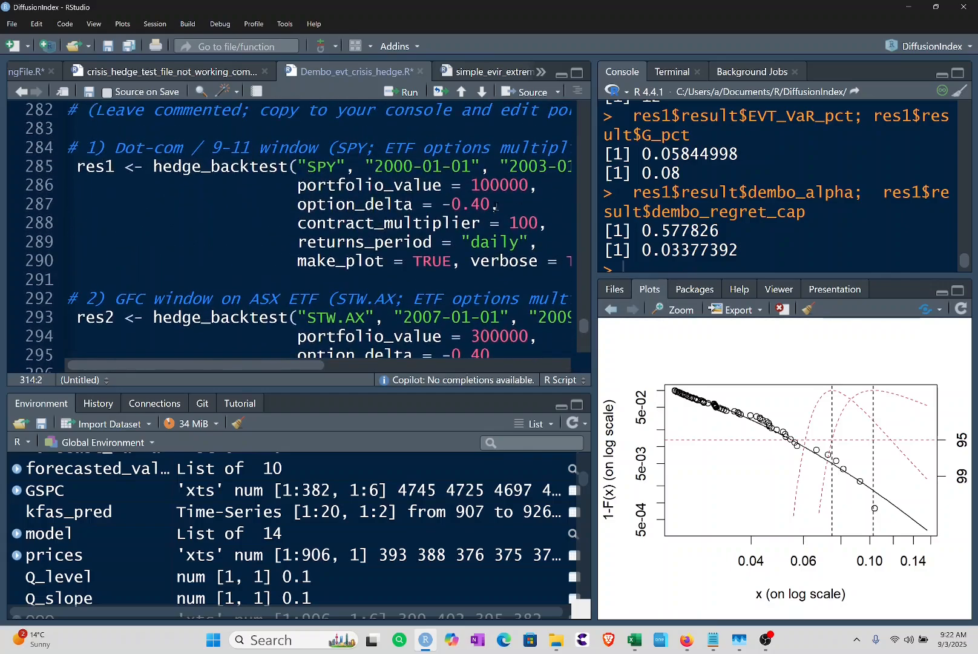
left_click(75, 169)
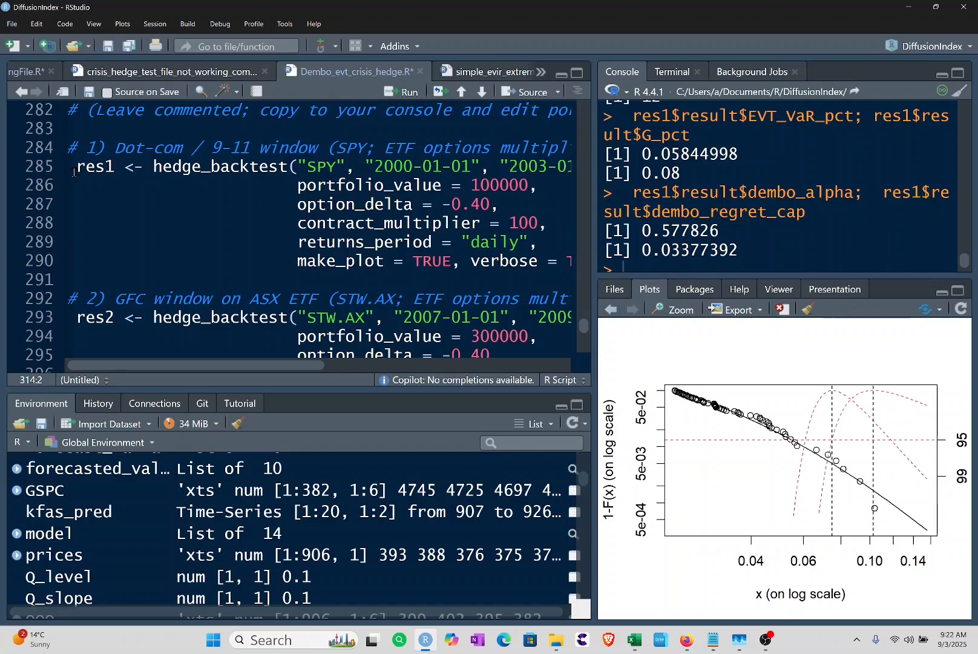
left_click(77, 167)
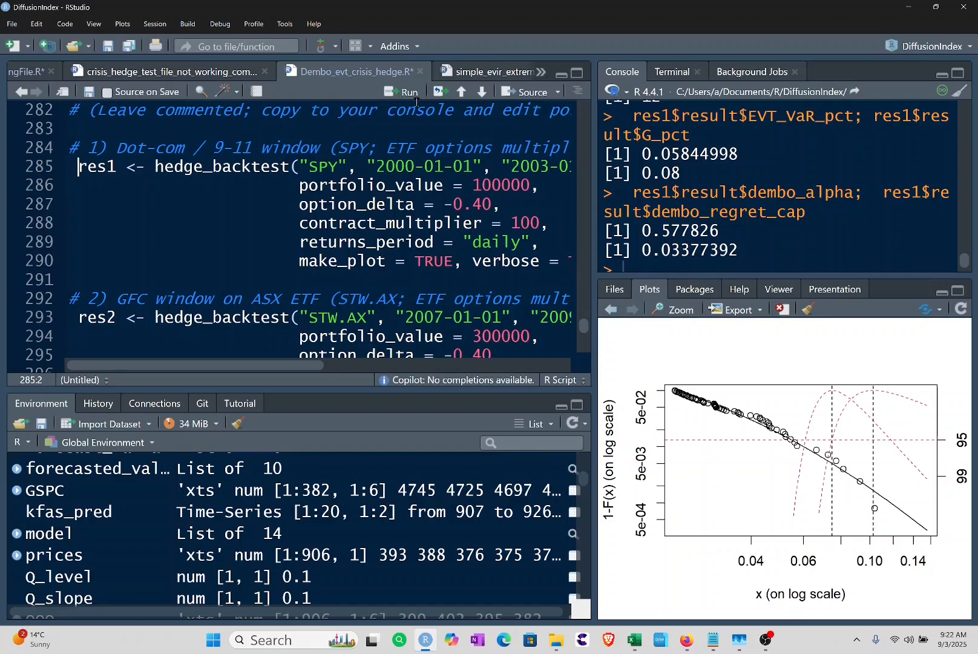
Run the res1 SPY dot-com, res2 STW.AX GFC and res3 2007–2009 index-sizing hedge_backtest calls
left_click(406, 91)
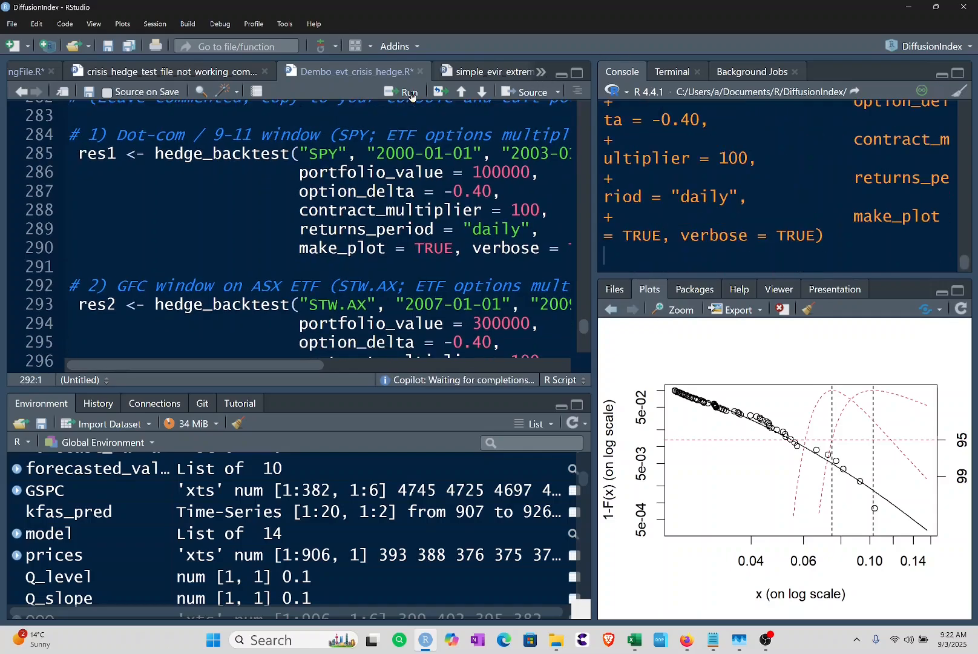
left_click(405, 92)
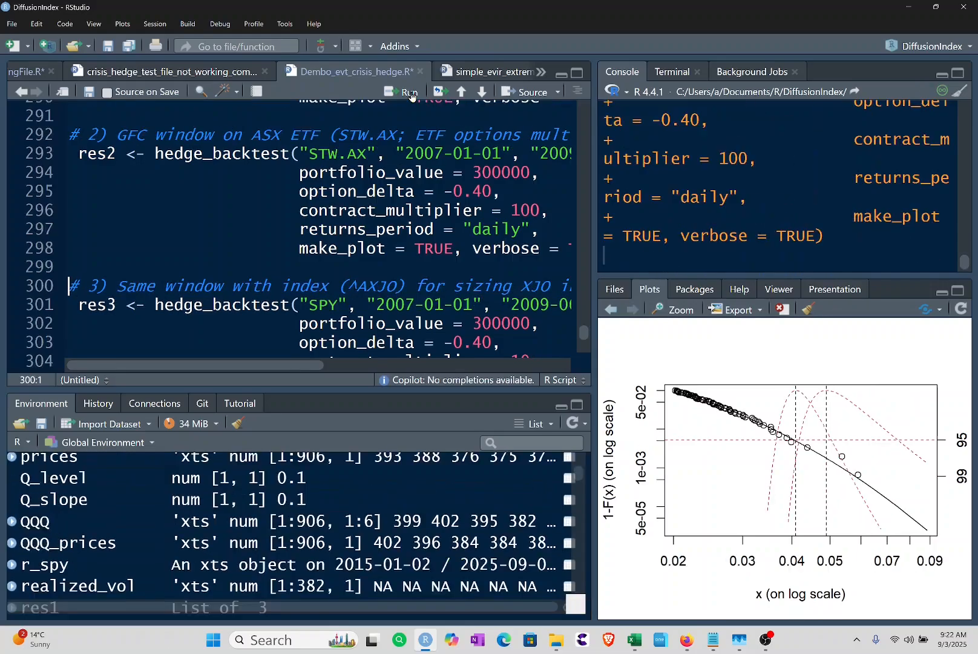
left_click(404, 92)
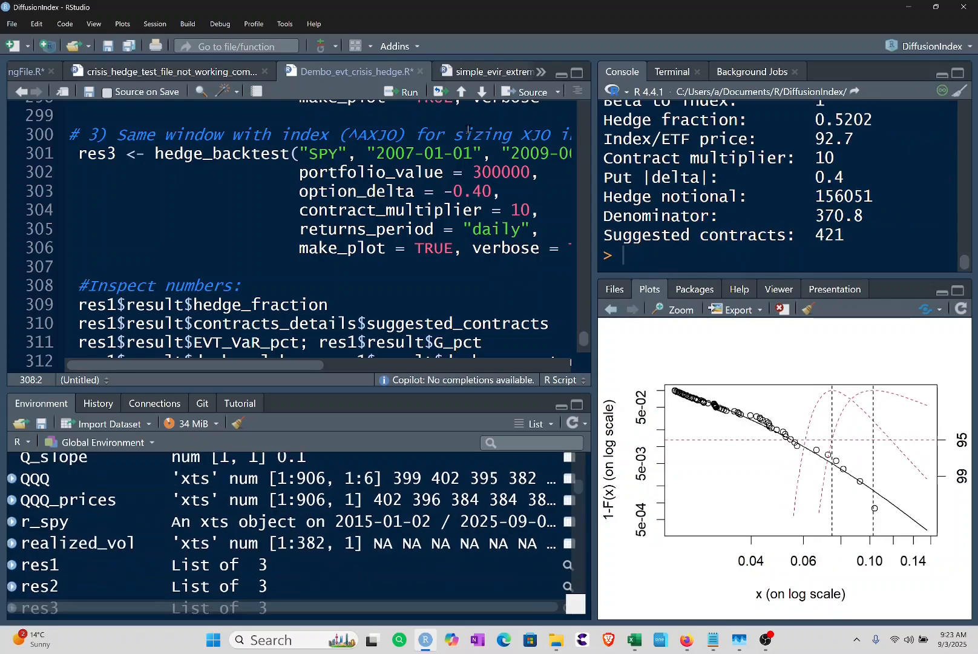
mouse_move(411, 92)
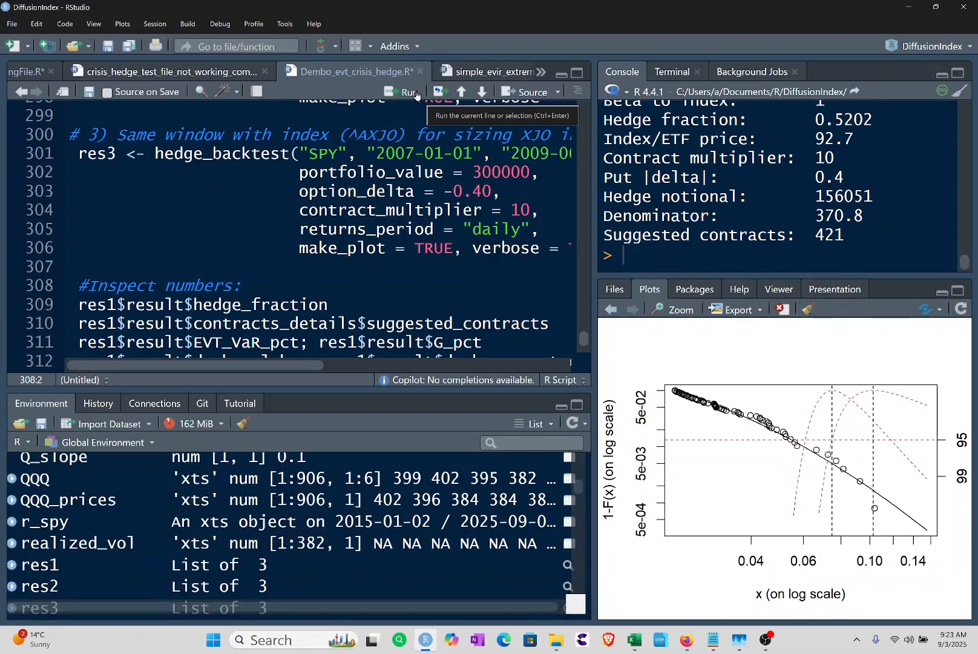
mouse_move(714, 426)
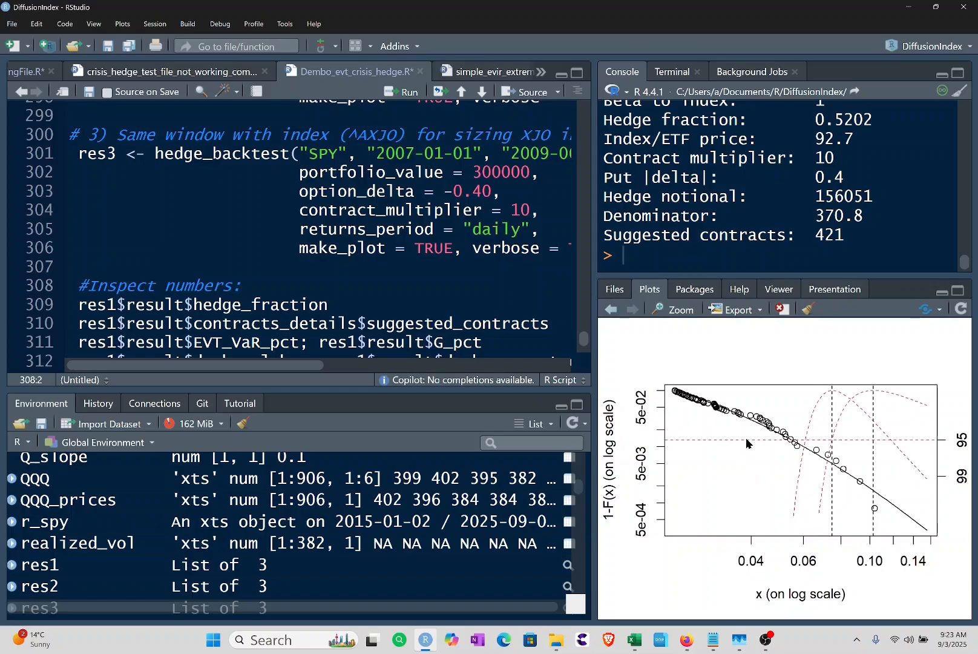
mouse_move(811, 454)
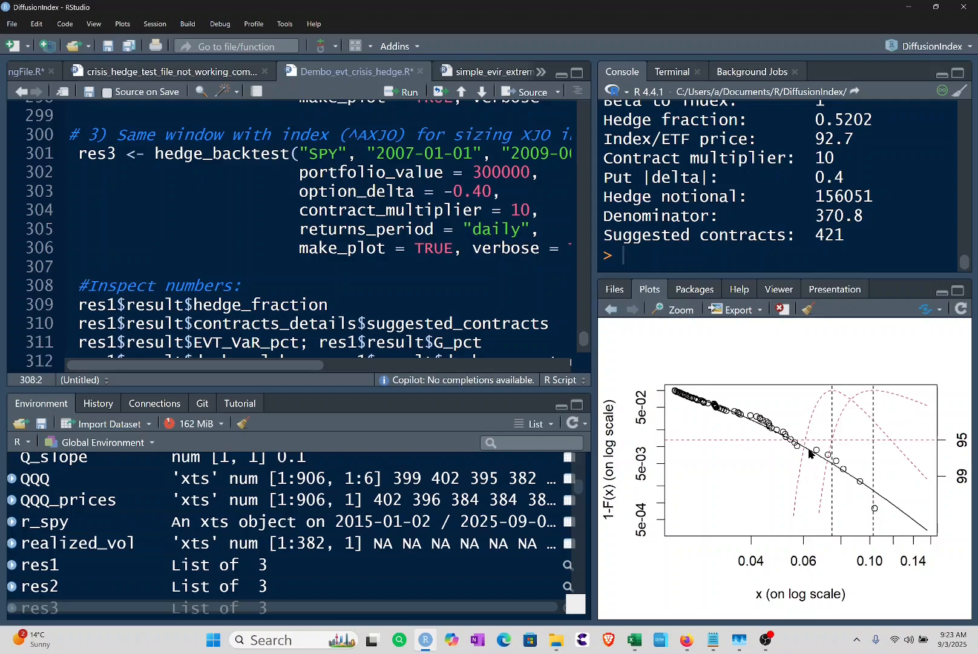
mouse_move(905, 426)
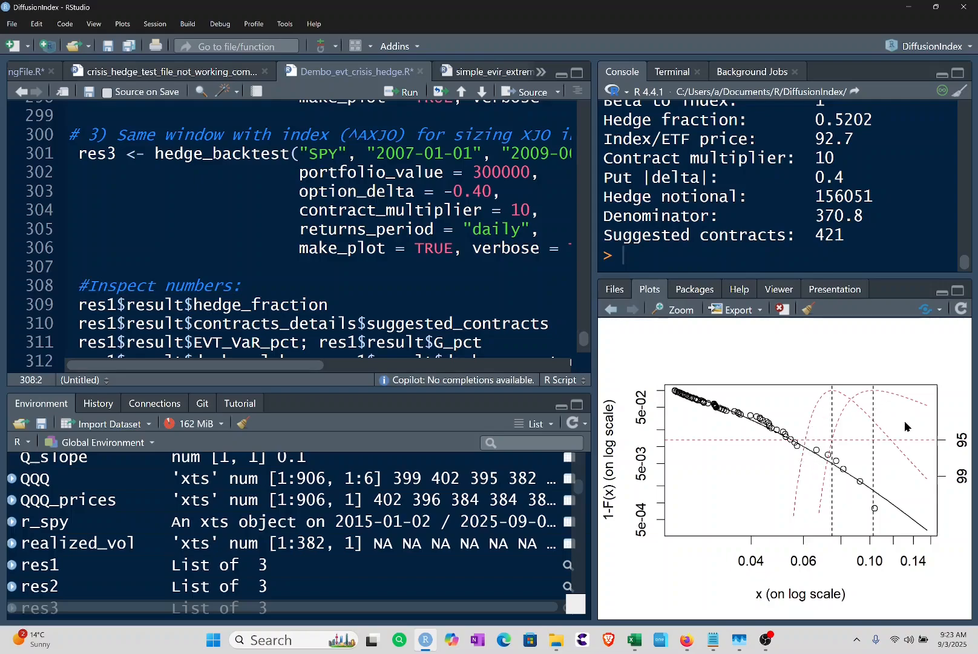
mouse_move(948, 488)
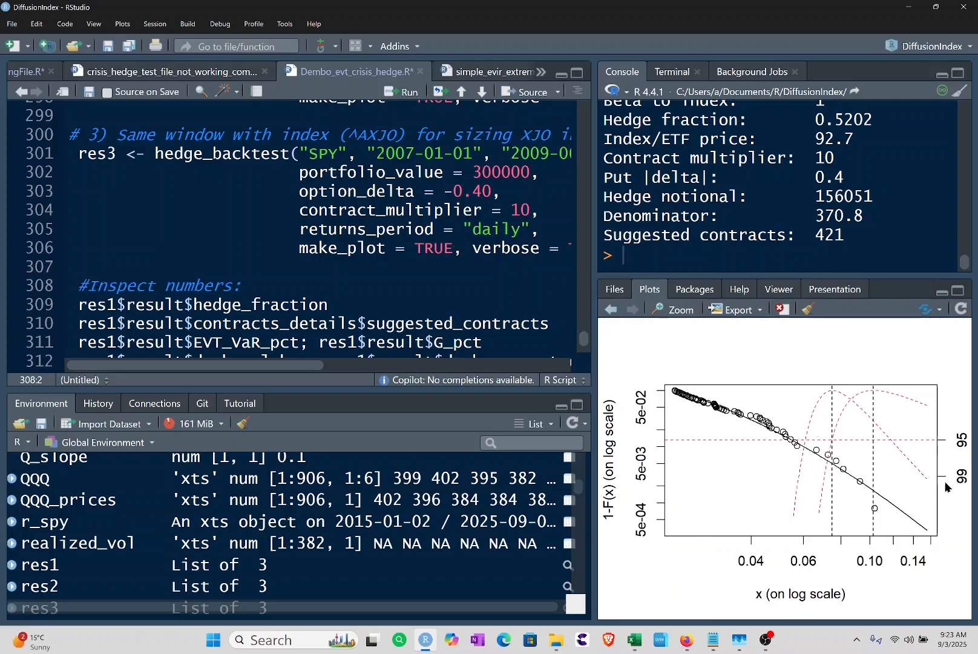
mouse_move(719, 419)
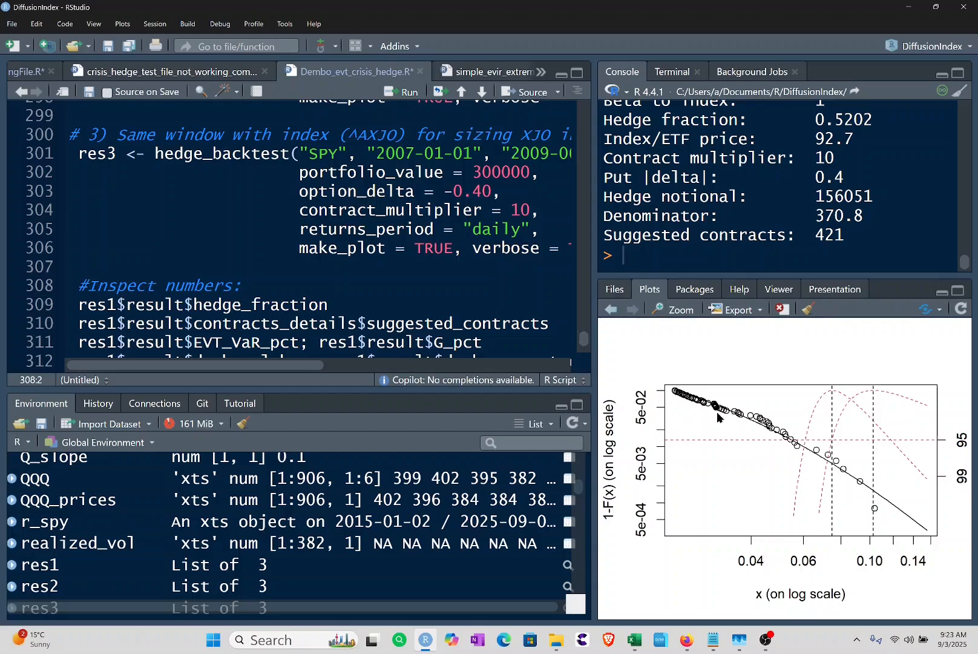
mouse_move(896, 528)
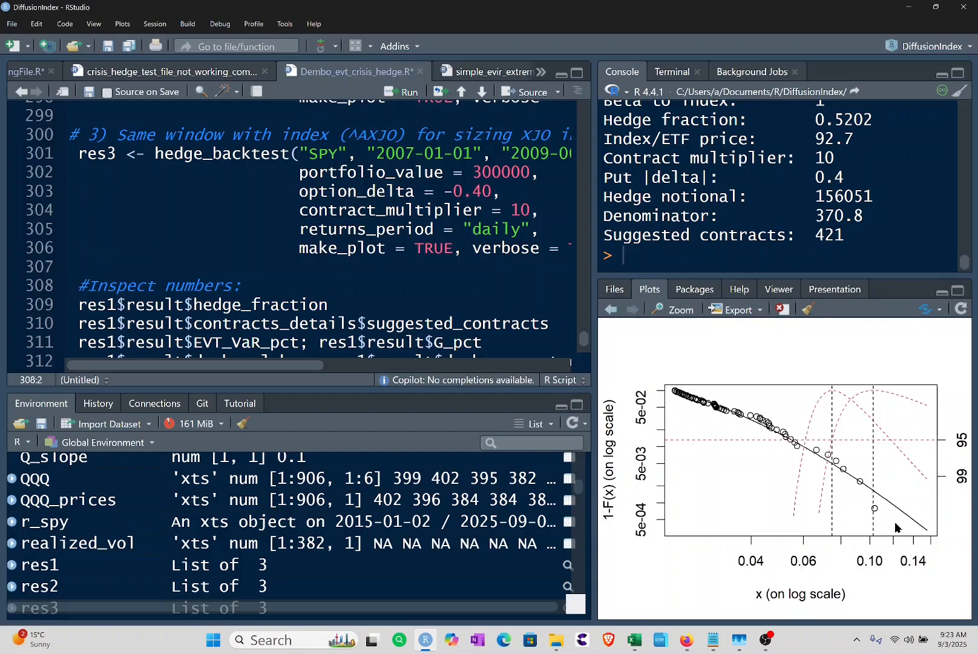
mouse_move(879, 518)
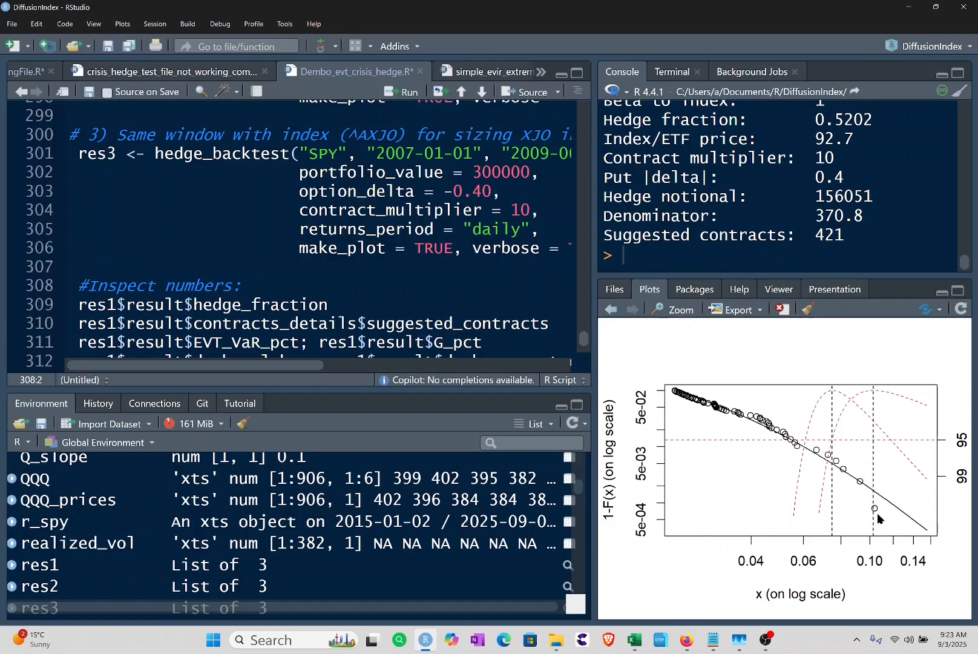
mouse_move(885, 520)
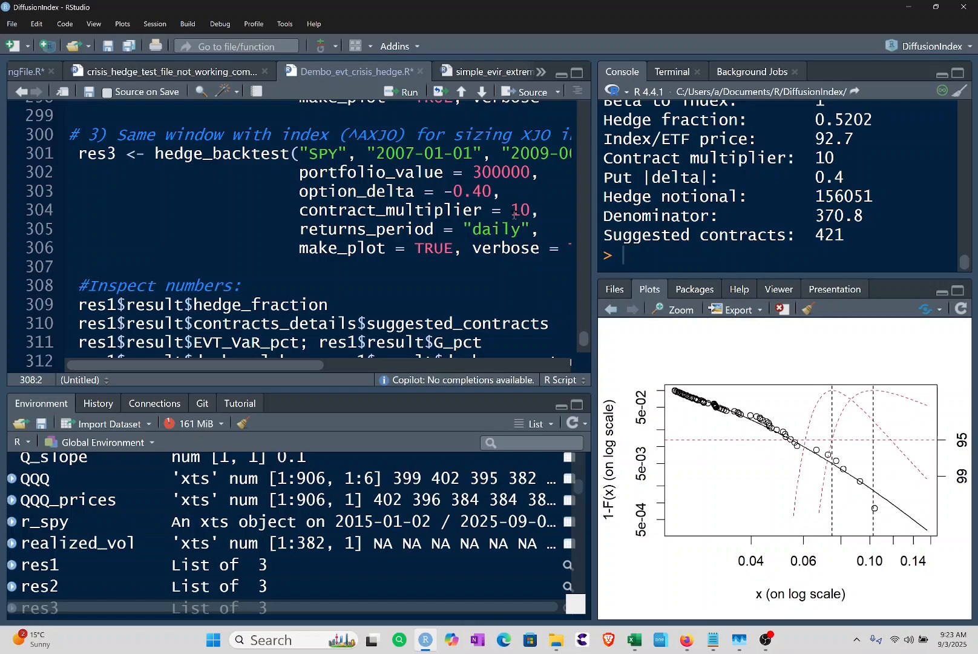
mouse_move(410, 92)
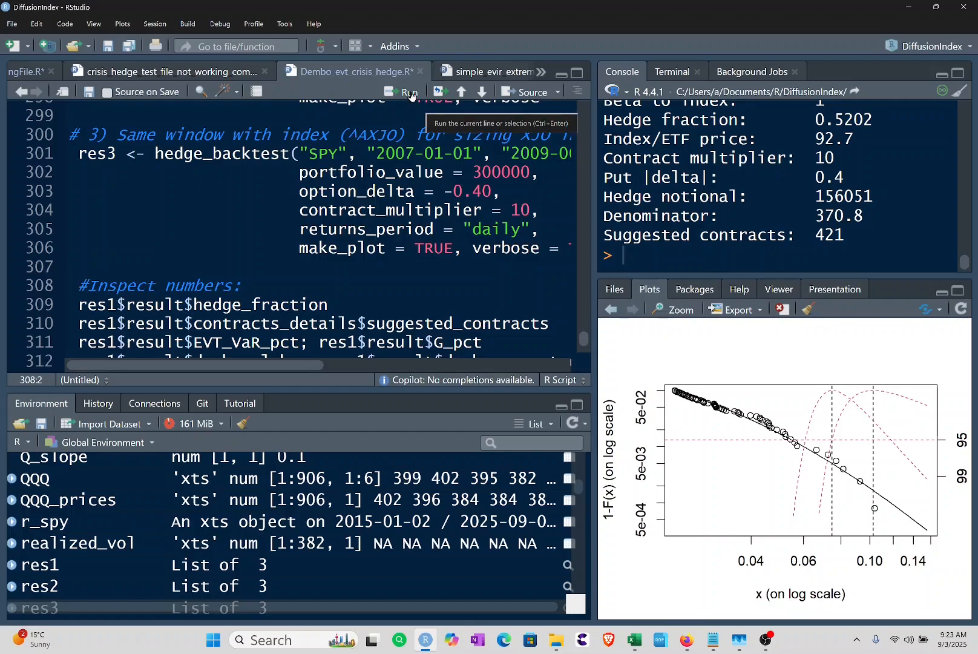
Run lines 309–311 printing hedge_fraction 0.422174, suggested_contracts 12, EVT_VaR_pct 0.05844998 and G_pct 0.08
left_click(409, 92)
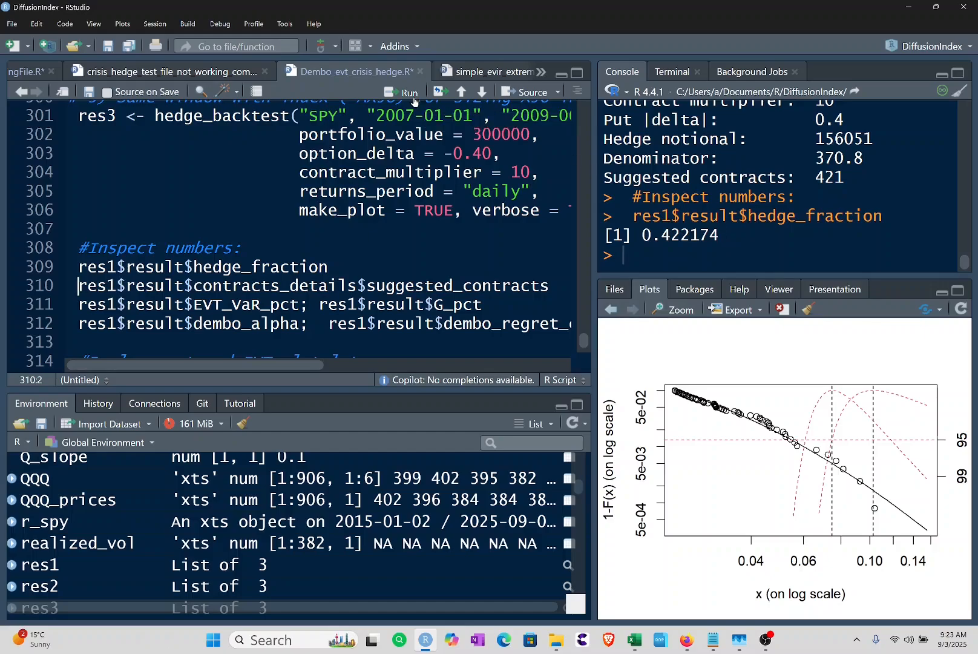
left_click(408, 92)
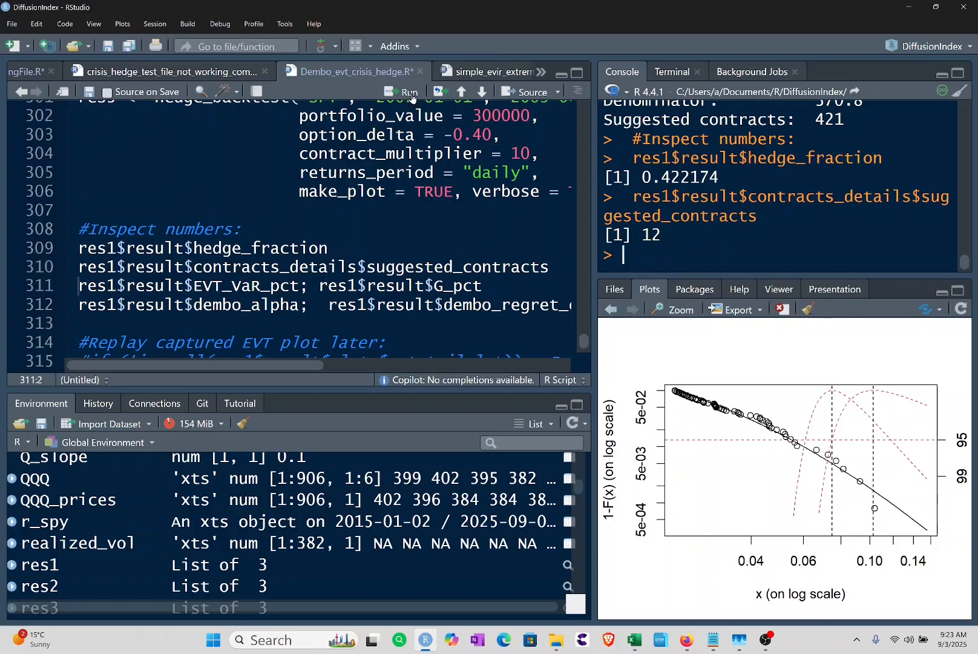
mouse_move(407, 92)
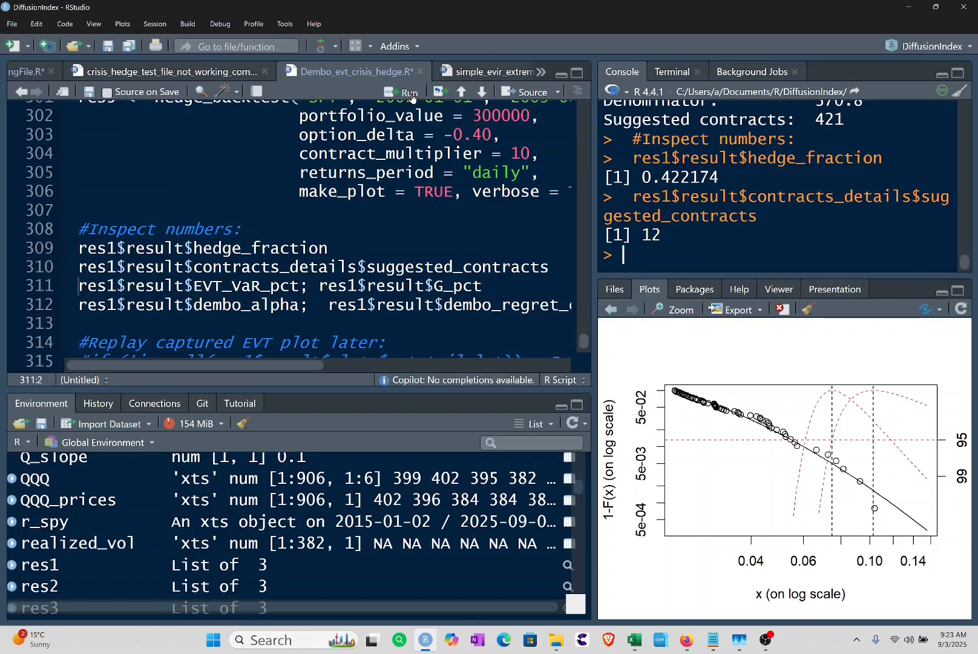
left_click(402, 92)
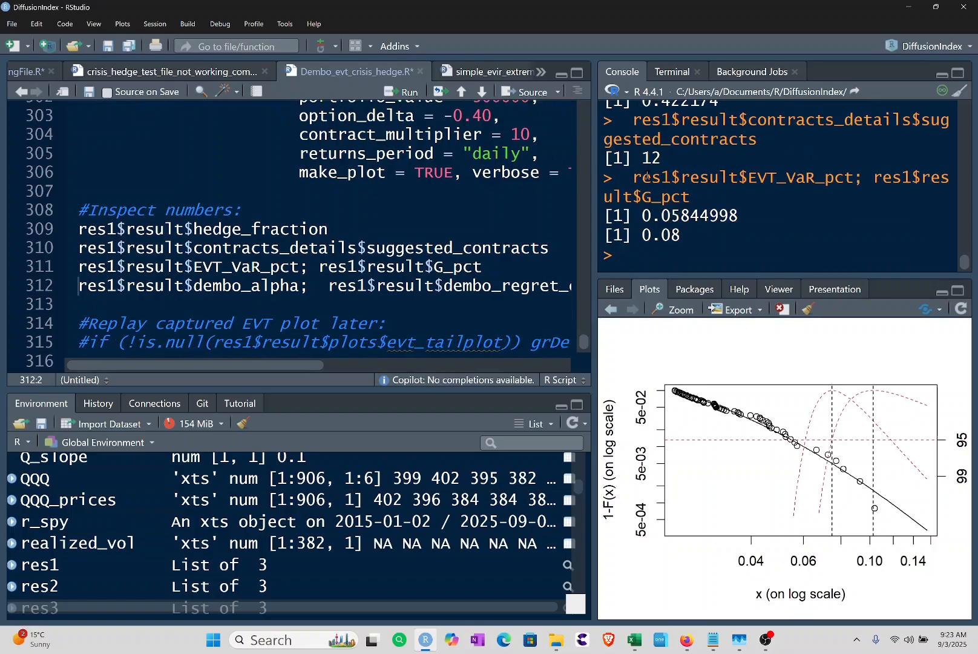
mouse_move(860, 220)
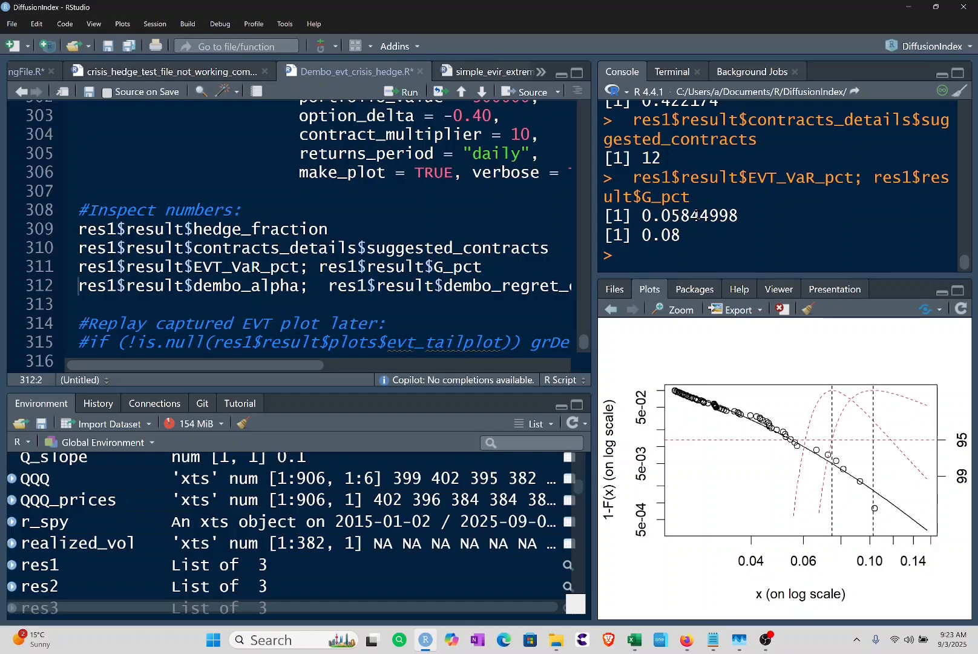
mouse_move(906, 207)
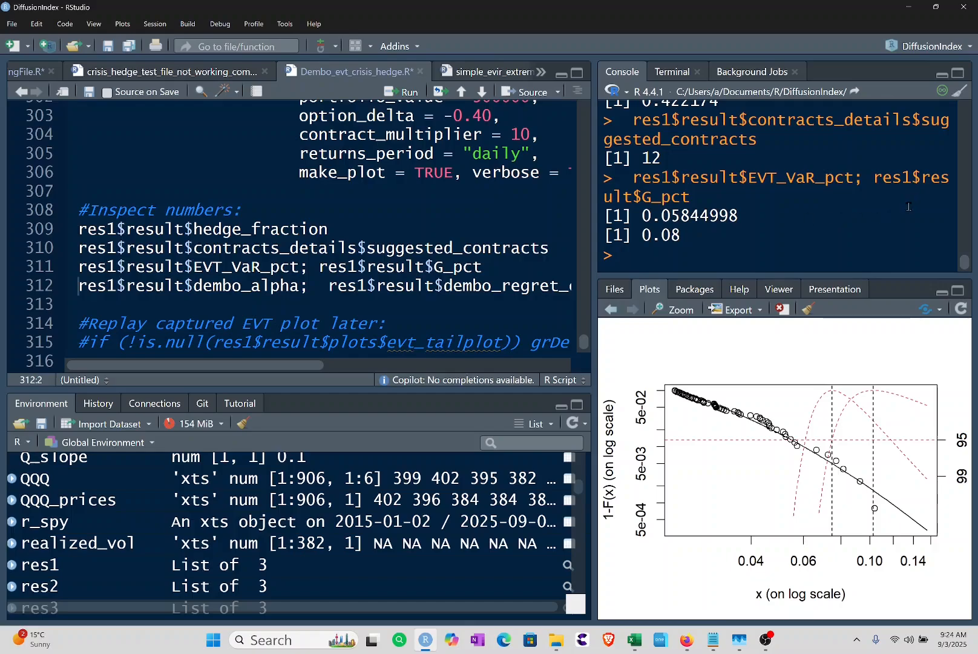
mouse_move(839, 230)
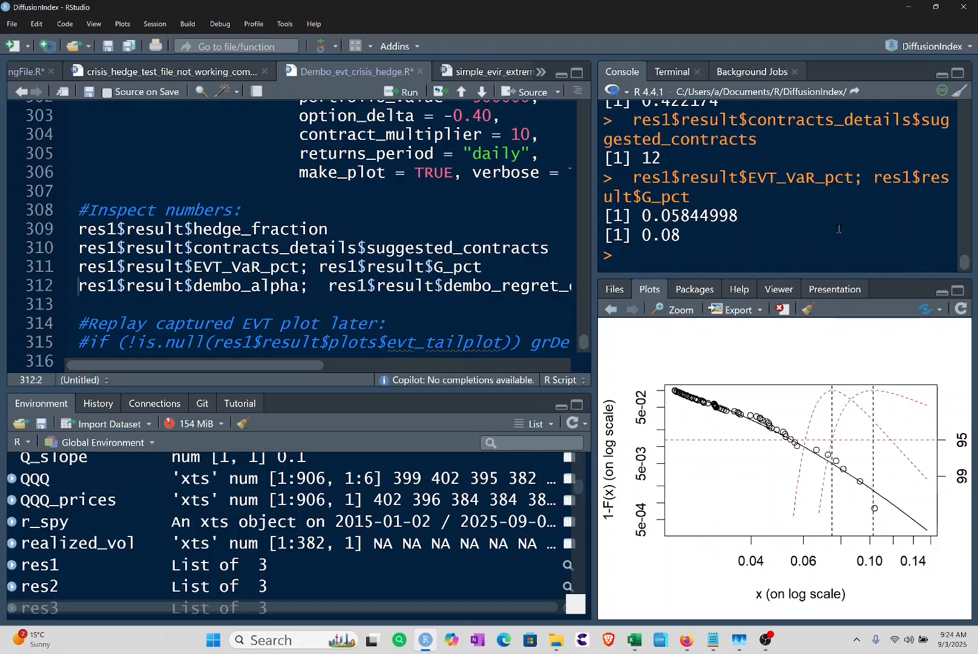
mouse_move(855, 233)
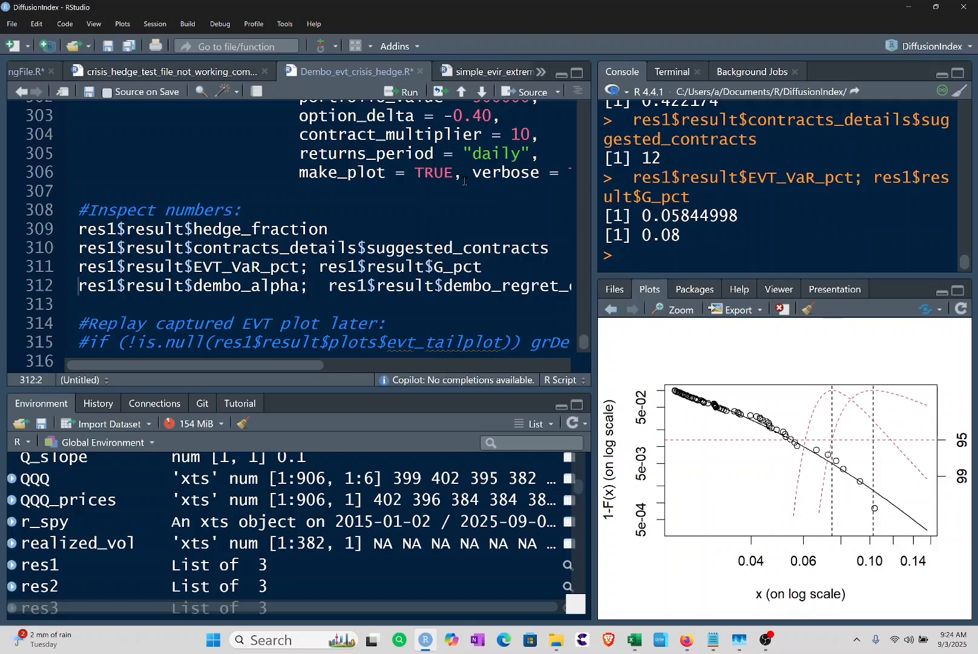
mouse_move(411, 92)
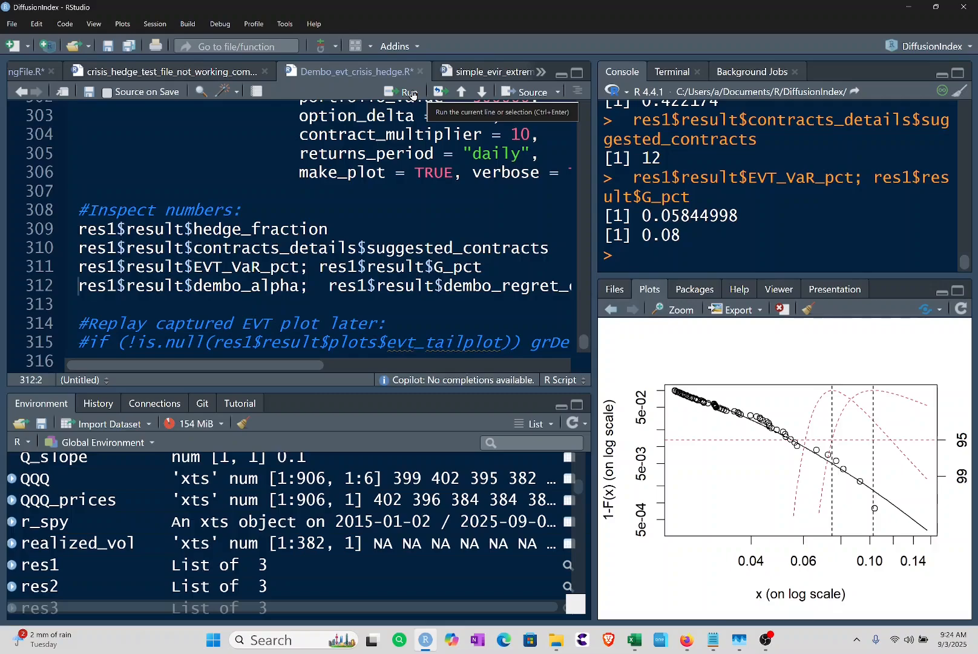
Run line 312 printing dembo_alpha 0.577826 and dembo_regret_cap 0.03377392
left_click(402, 91)
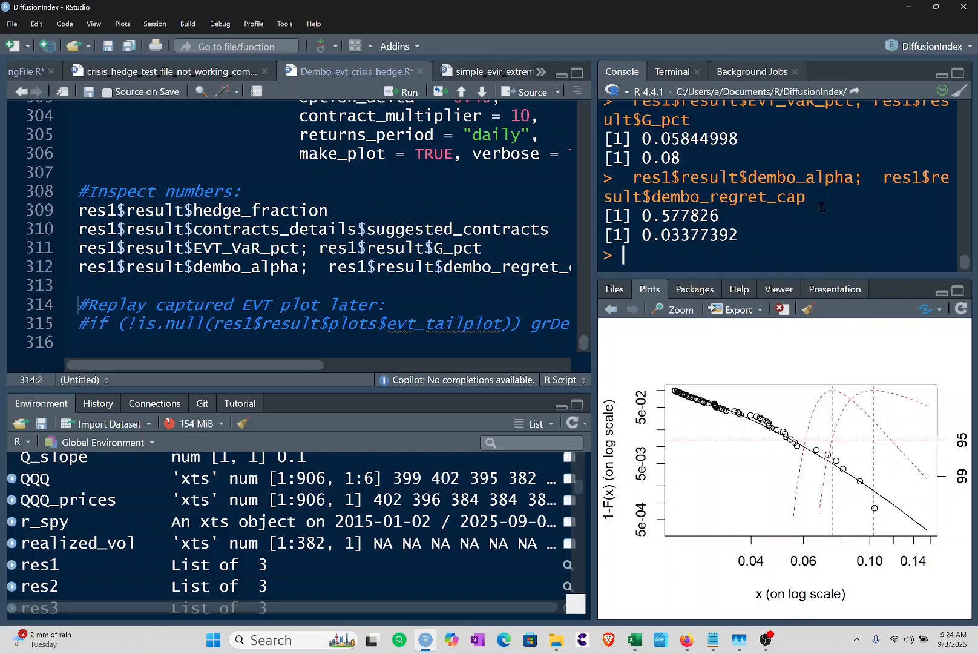
mouse_move(804, 225)
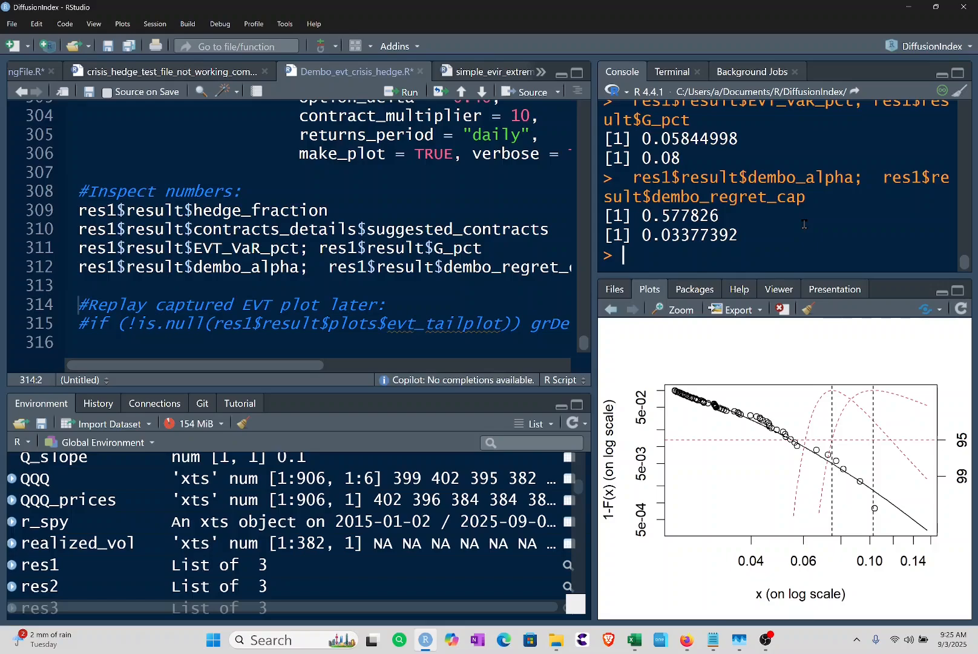
mouse_move(795, 354)
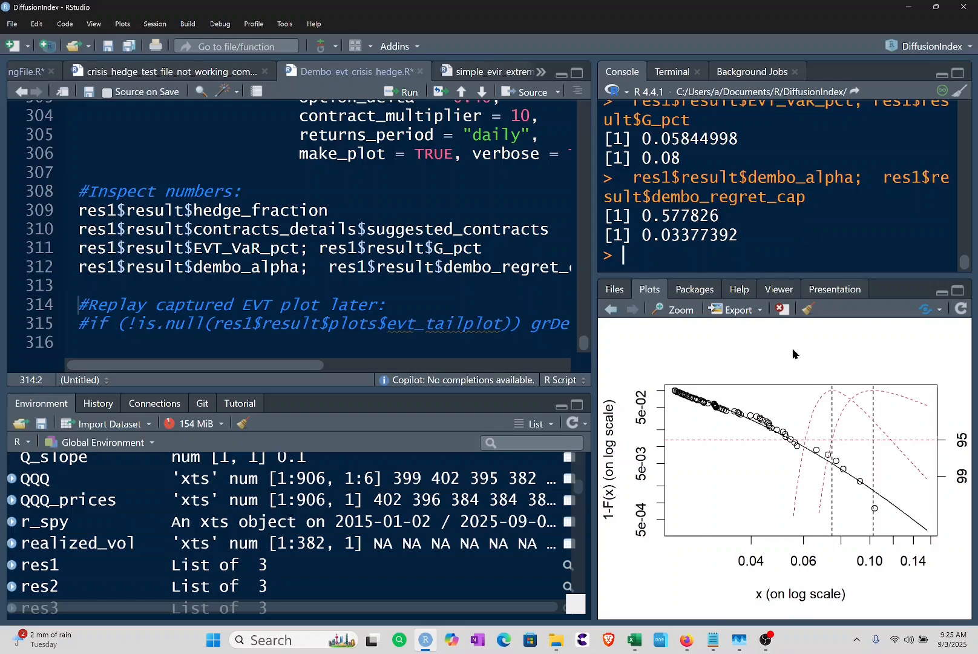
mouse_move(788, 366)
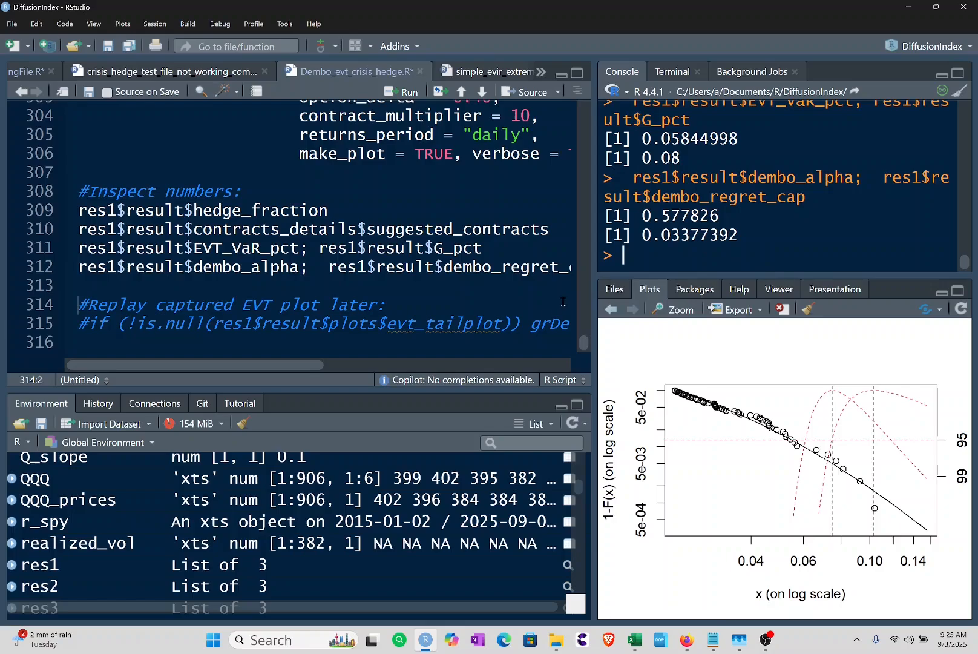
mouse_move(557, 349)
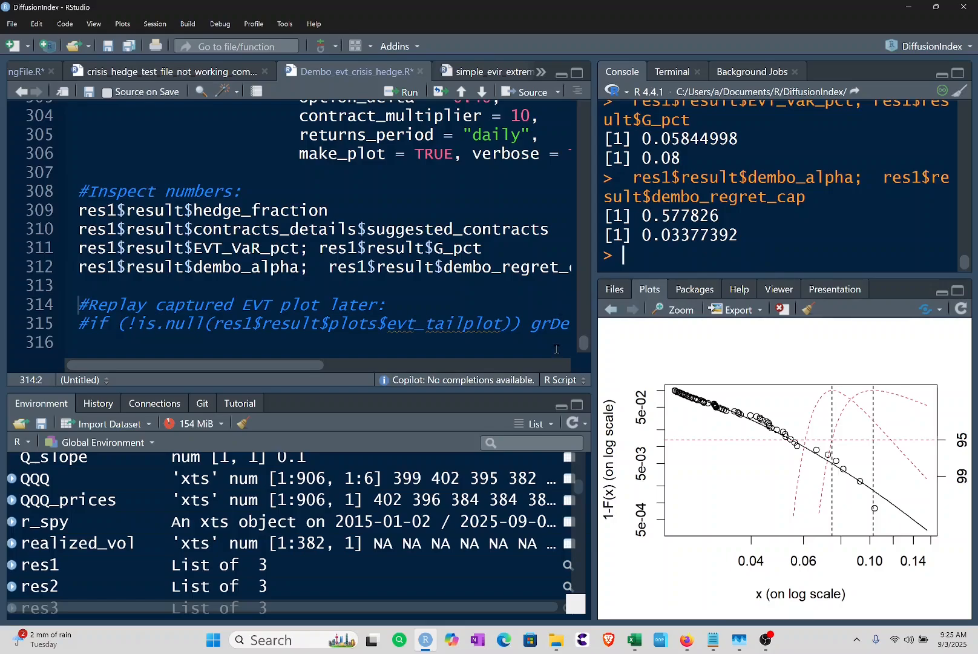